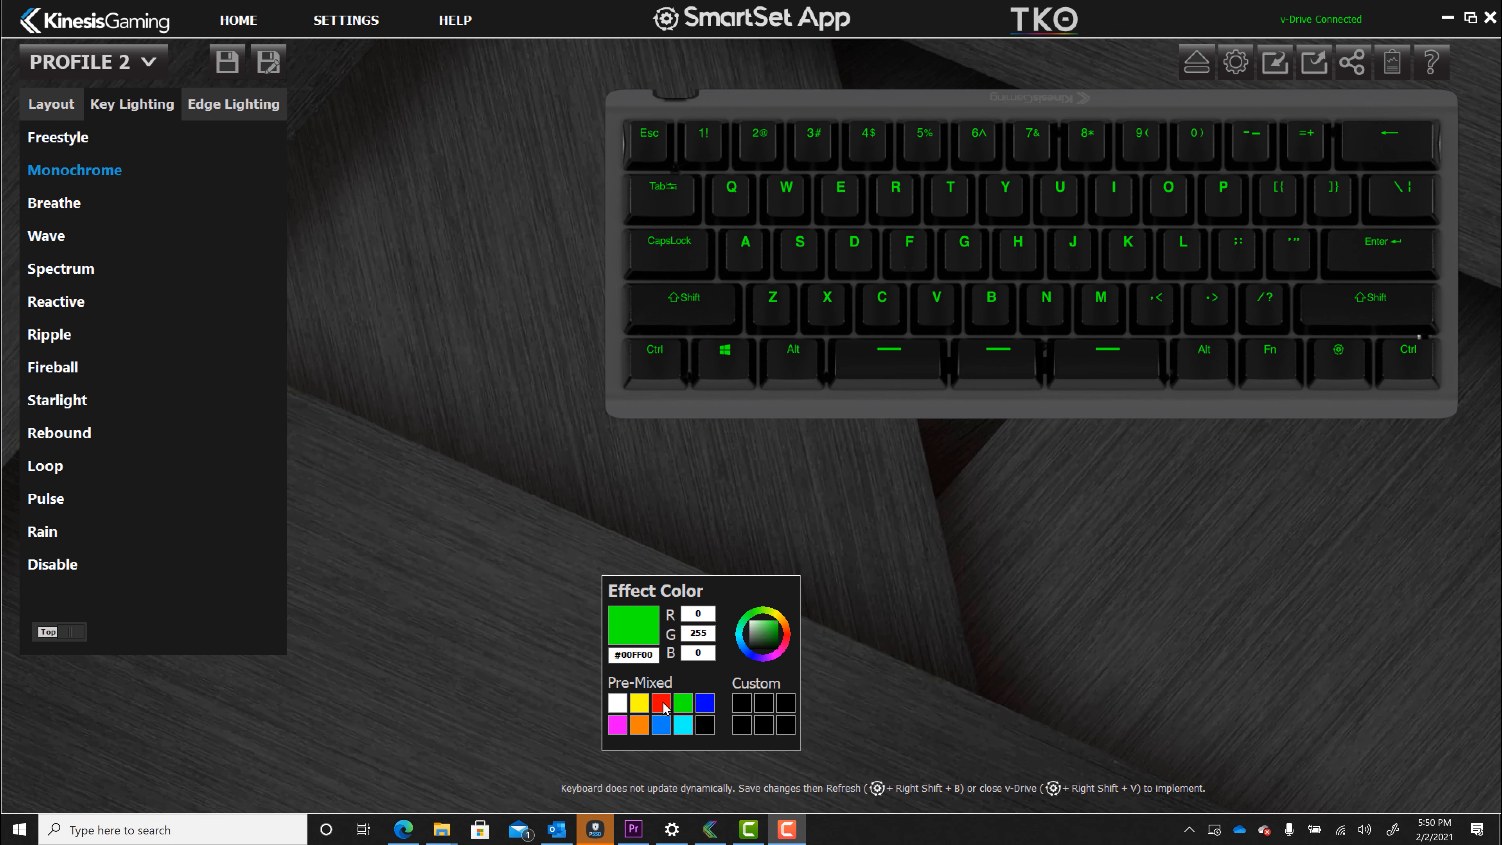
# View Profile 2's Edge Lighting showing the Wave effect.
pyautogui.click(233, 103)
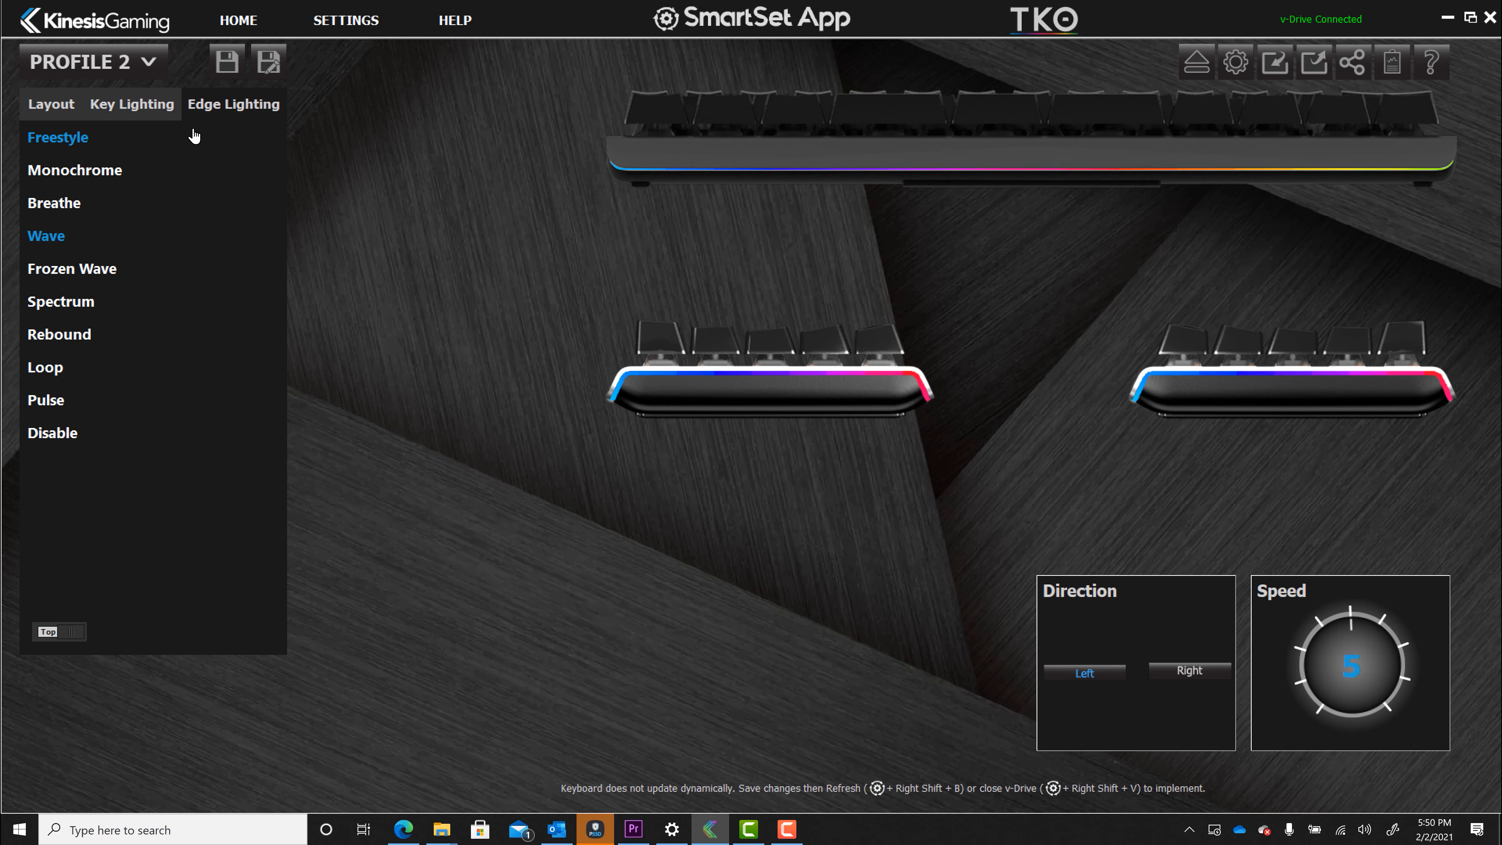
pyautogui.click(61, 300)
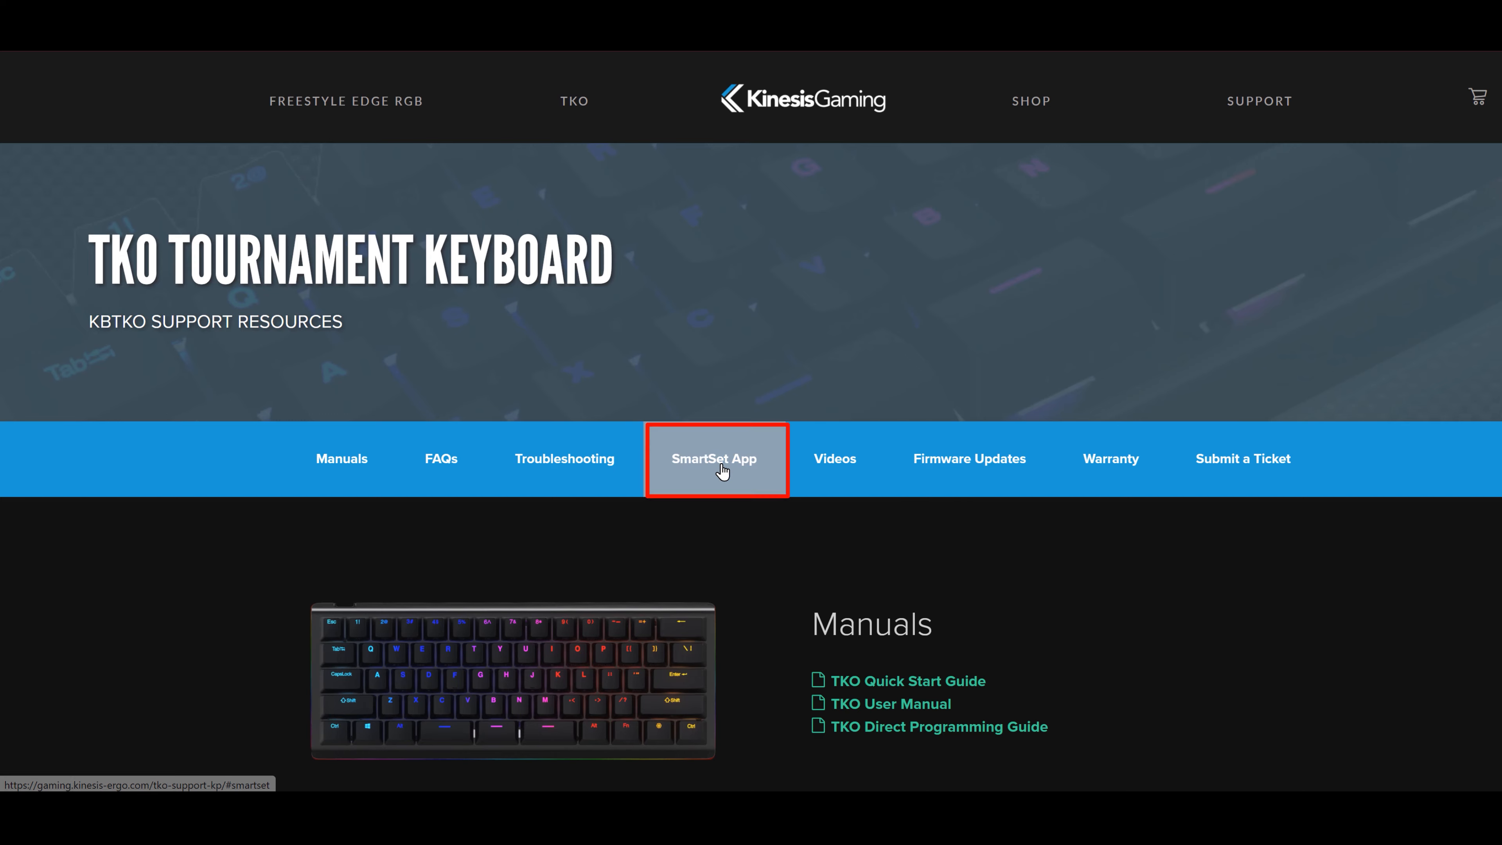
# Download the Windows SmartSet App 3.0 zip from the TKO support page and open it.
pyautogui.click(713, 457)
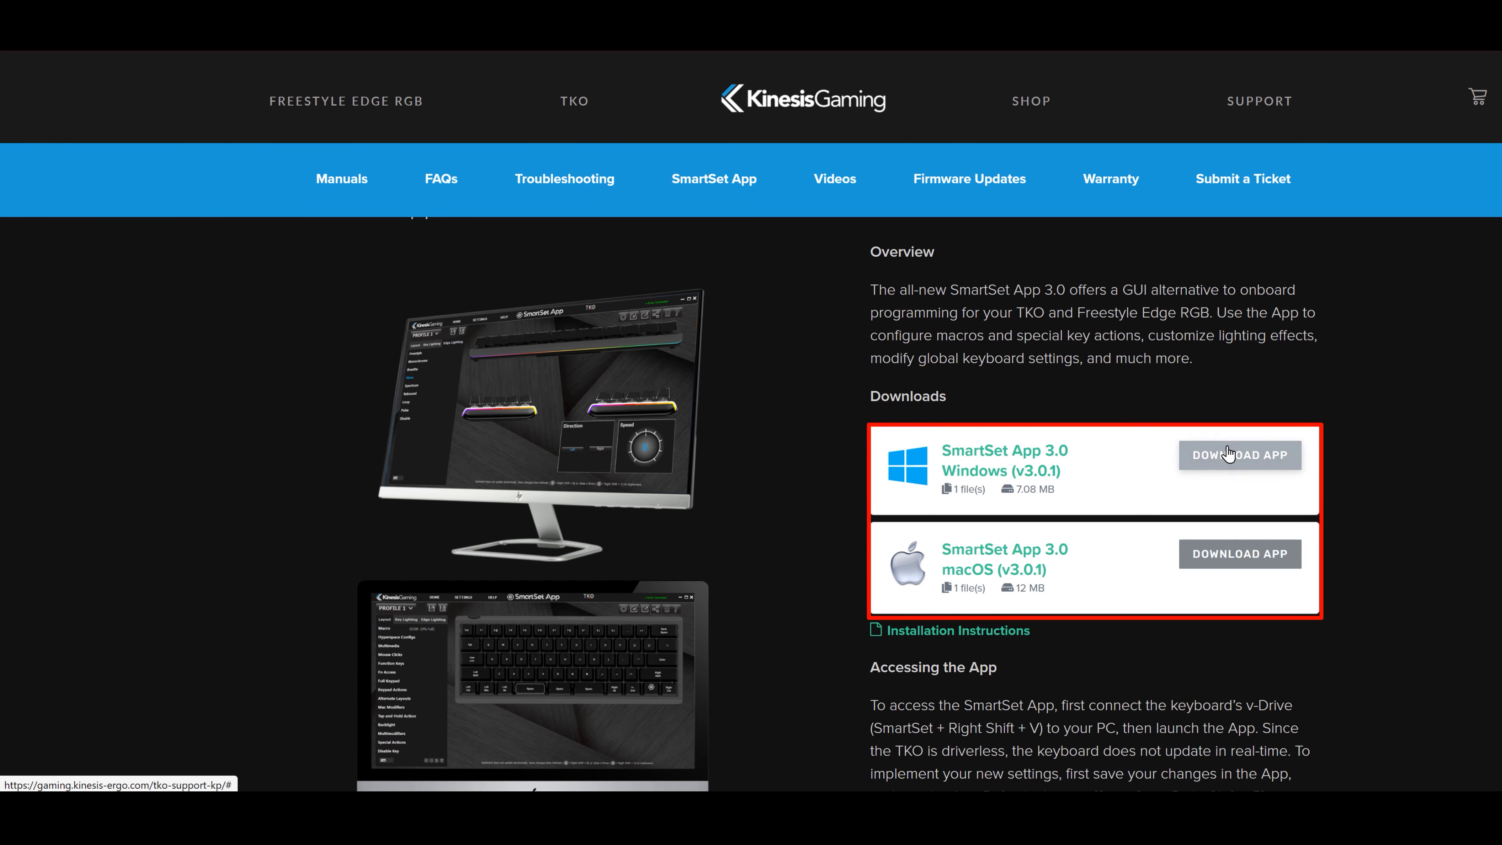
pyautogui.click(1239, 453)
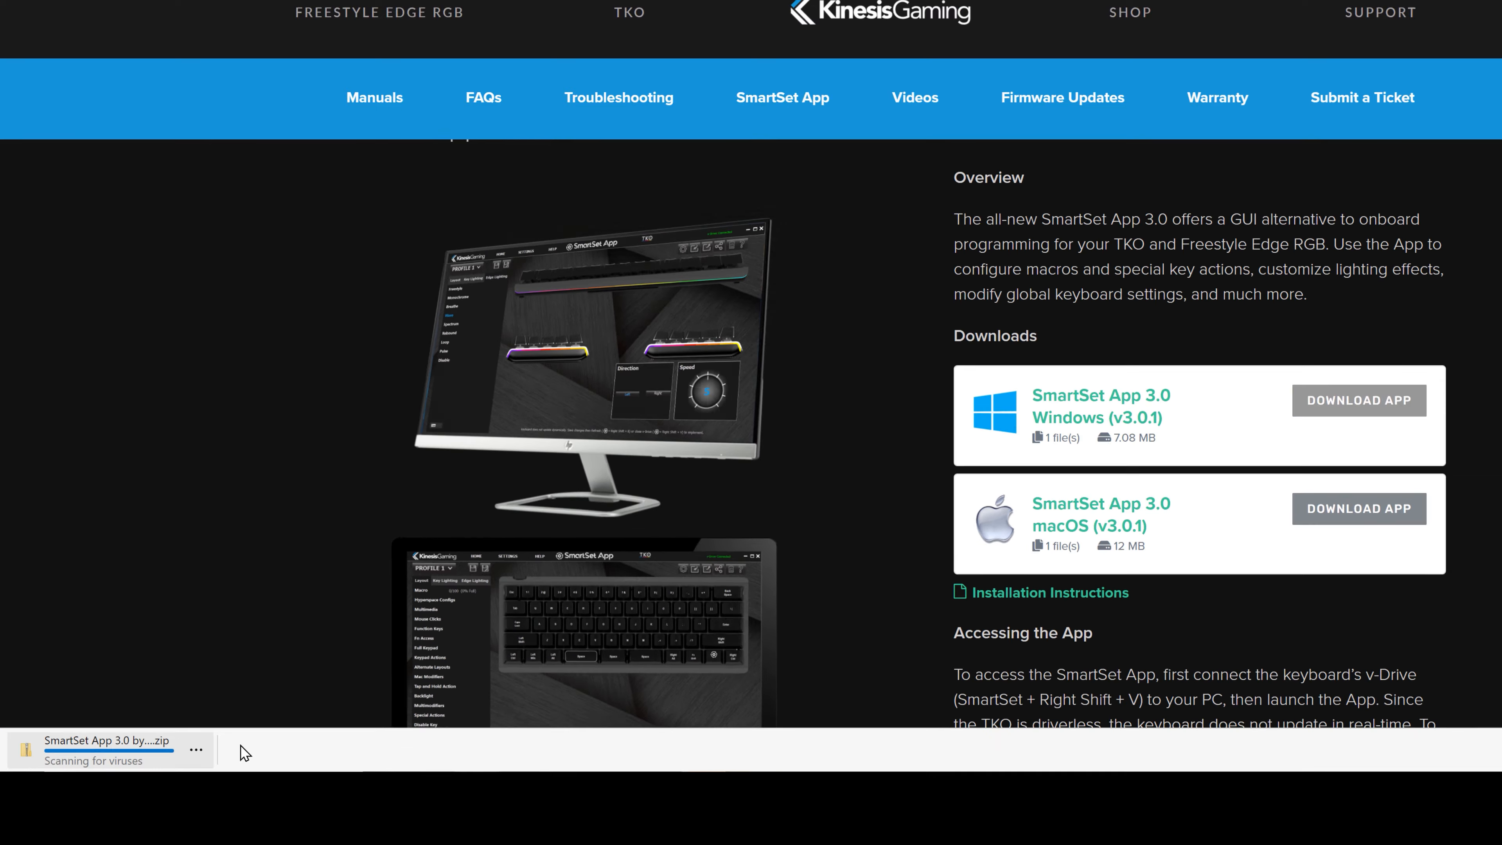
pyautogui.click(106, 746)
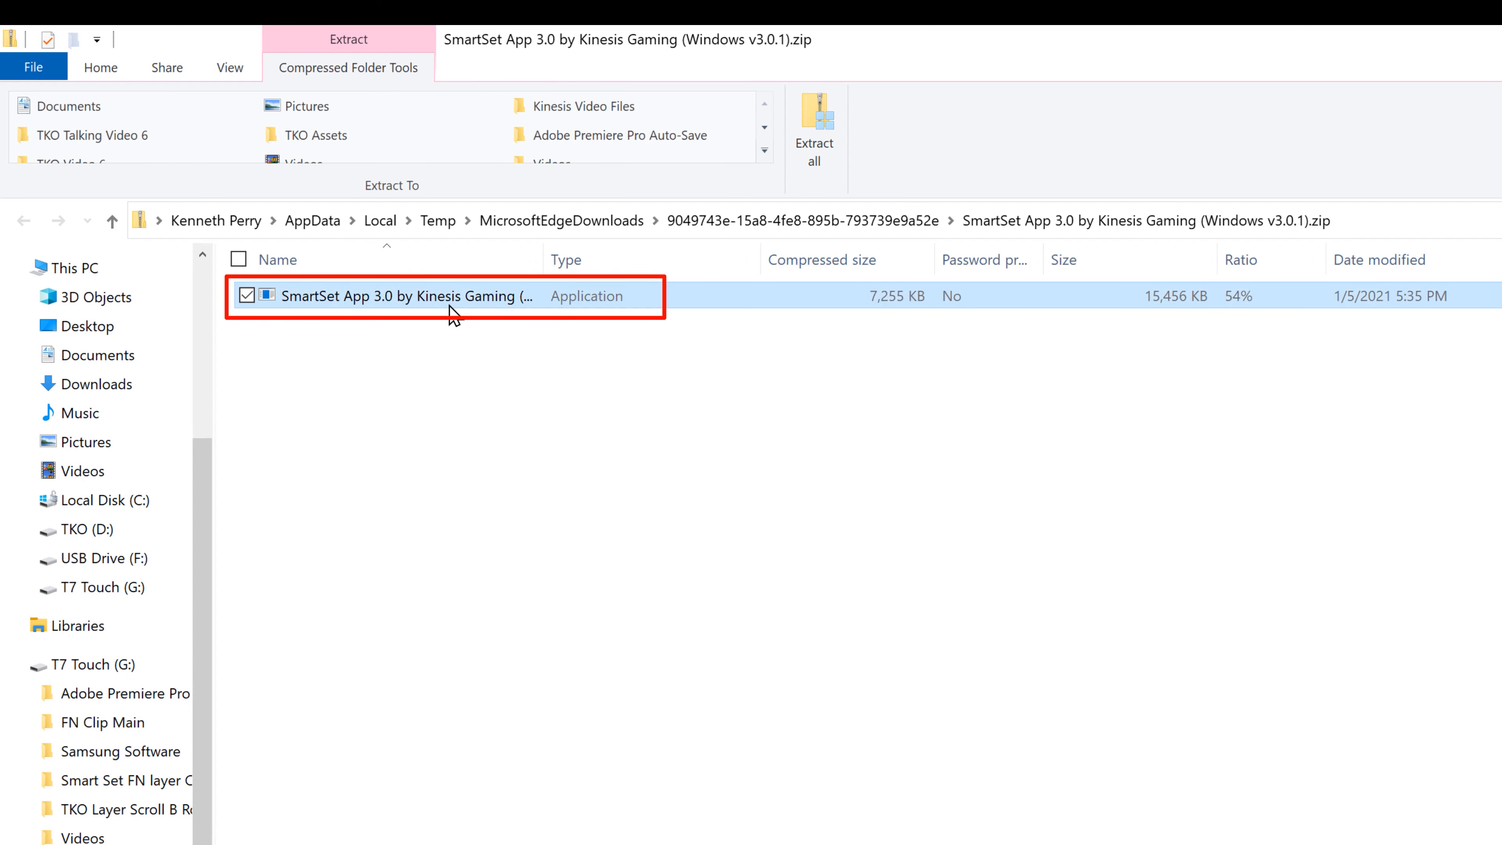
# Launch the SmartSet App 3.0 application from inside the downloaded zip.
pyautogui.doubleClick(402, 295)
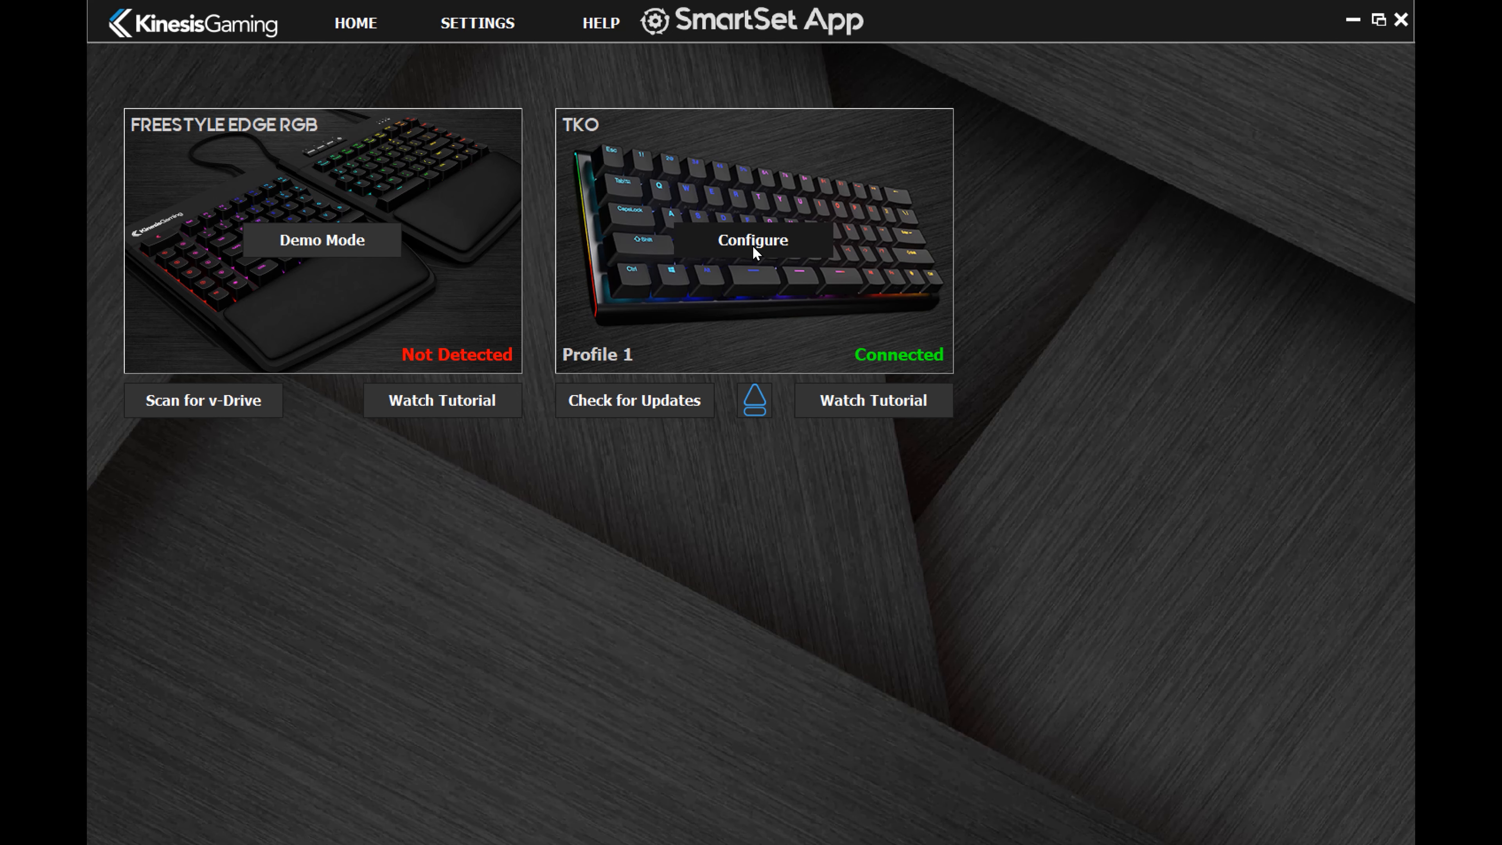
# Configure the connected TKO keyboard and load Profile 2's layout.
pyautogui.click(751, 240)
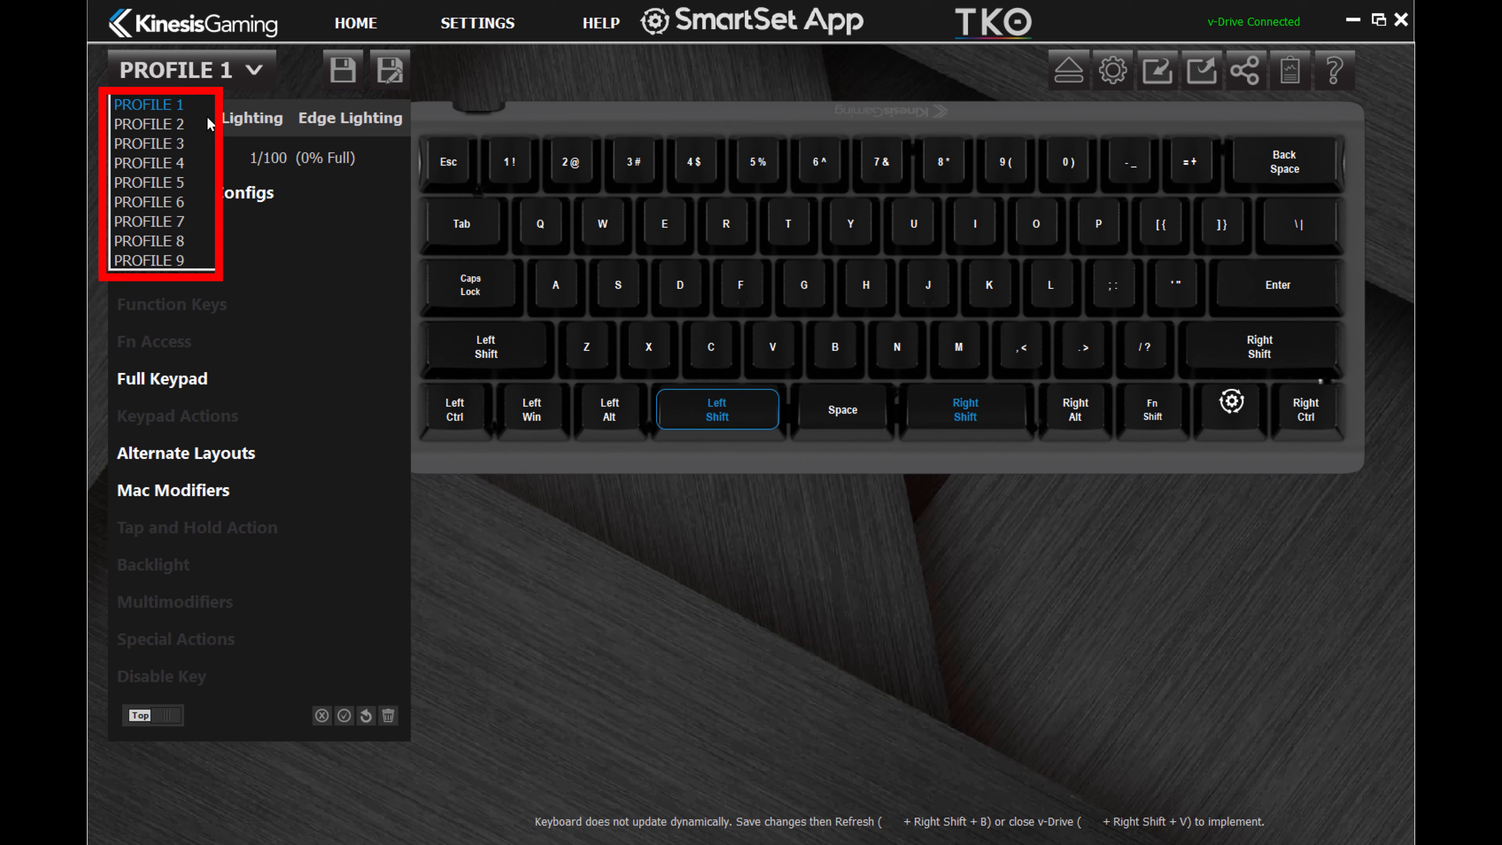
pyautogui.moveTo(148, 163)
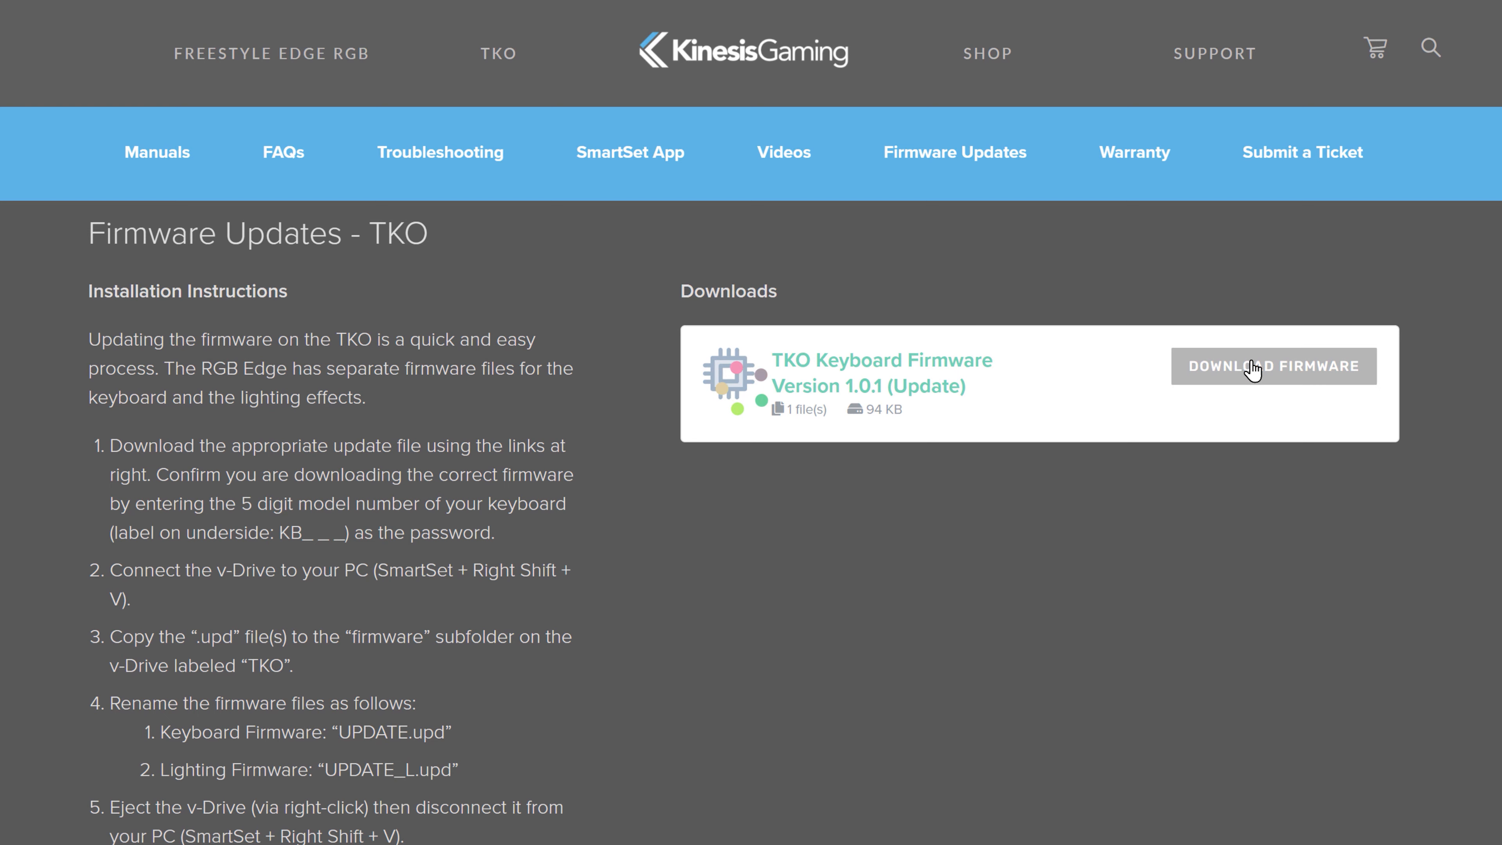
pyautogui.click(1273, 366)
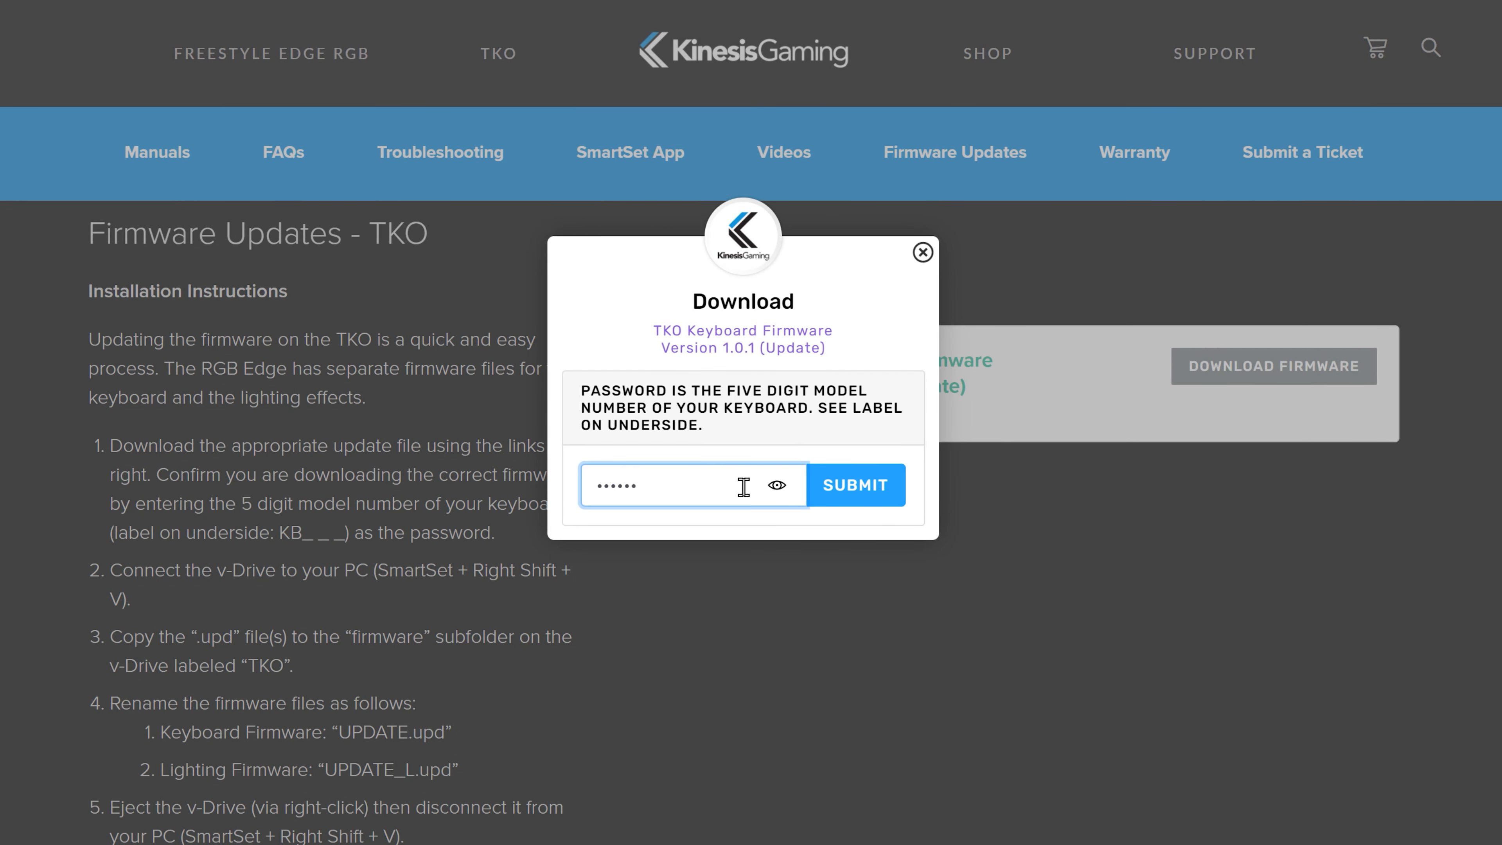
pyautogui.click(854, 484)
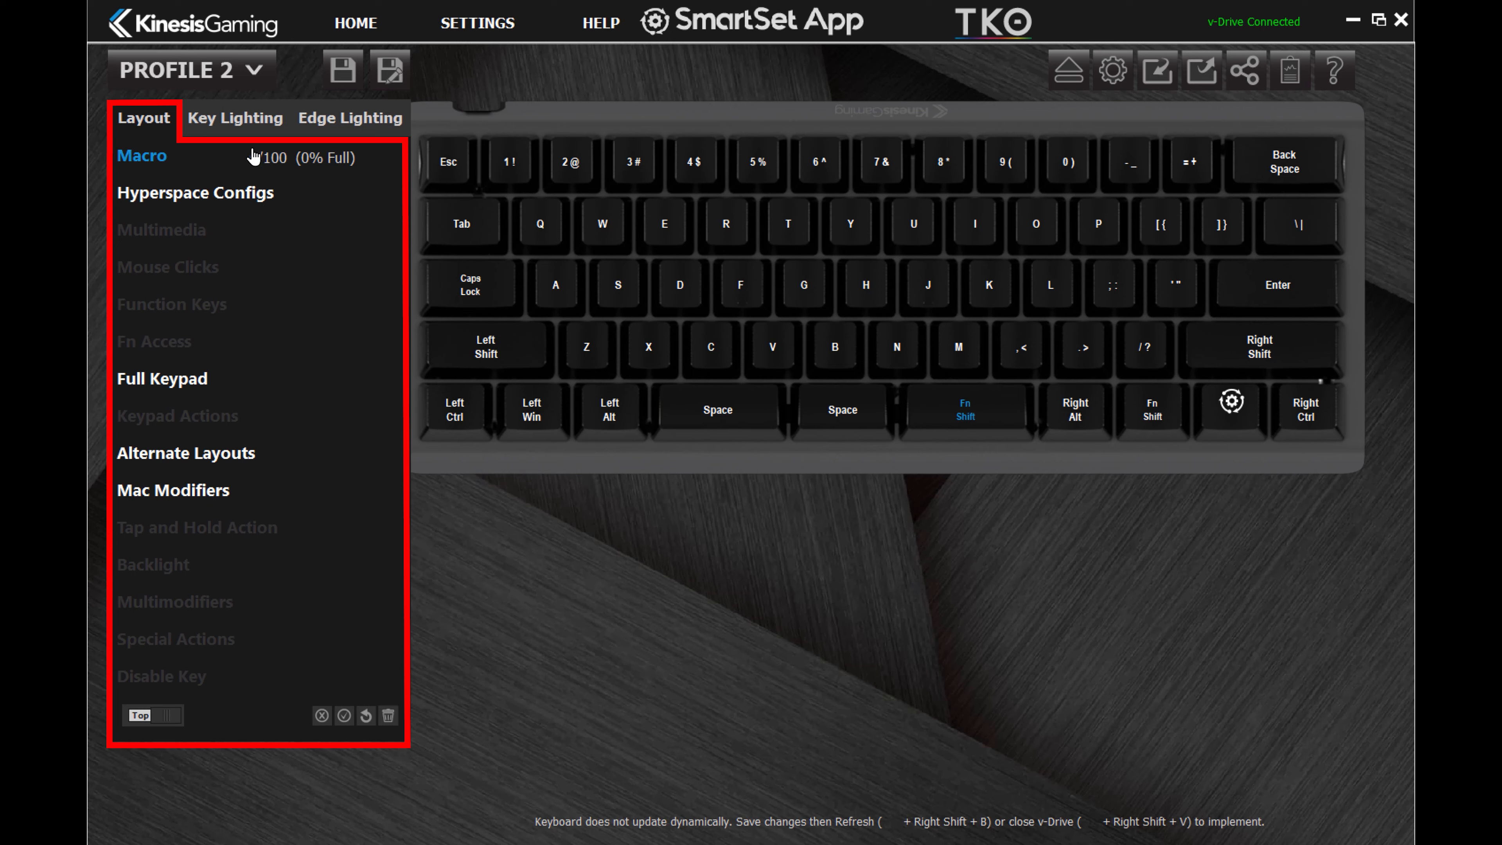
# Remap W to Left Mouse Click, then select Esc to assign it a macro.
pyautogui.click(601, 225)
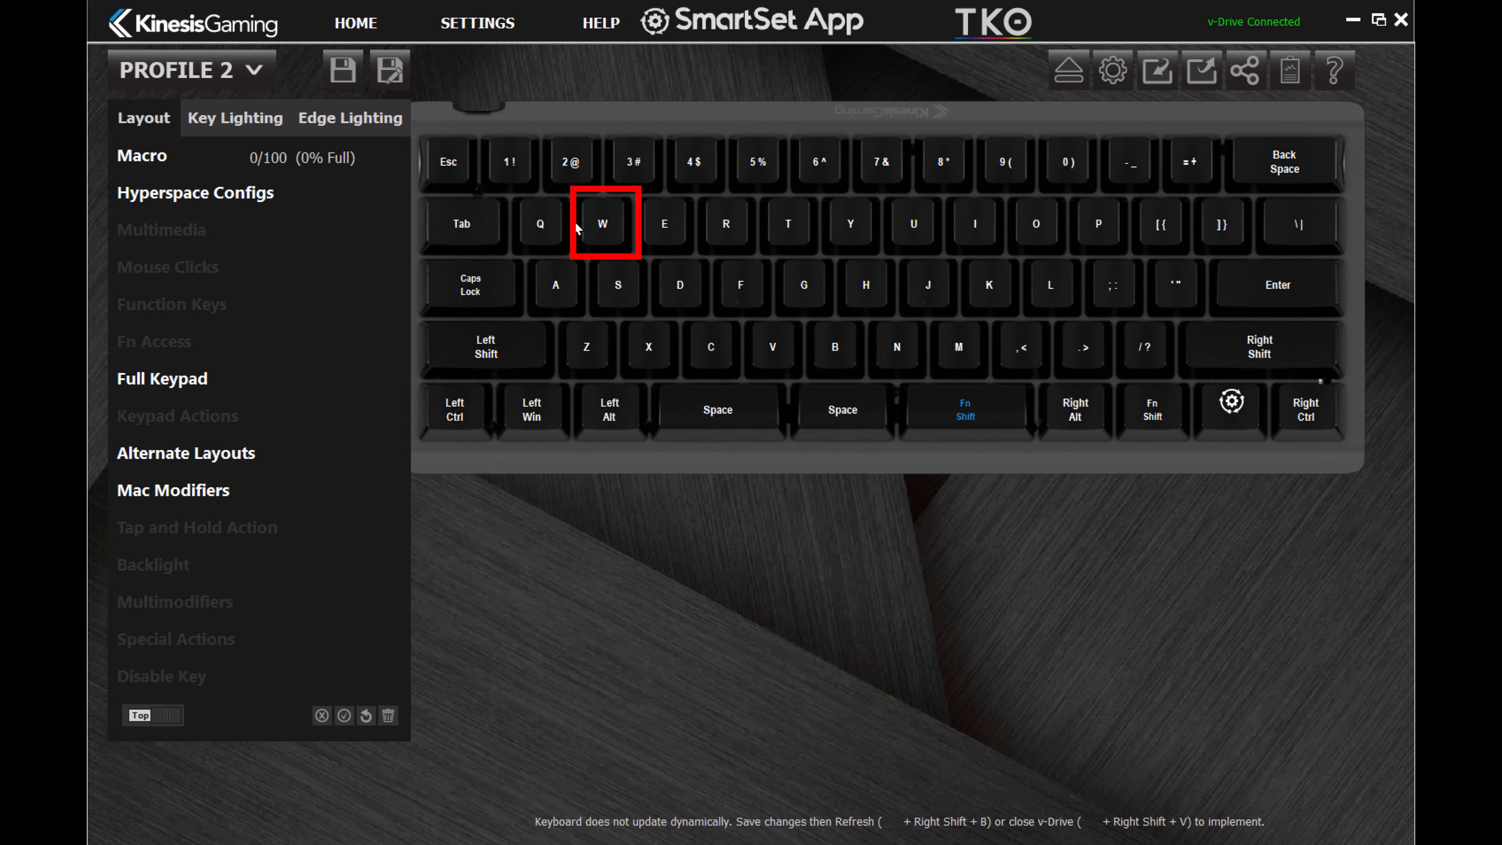
pyautogui.click(603, 223)
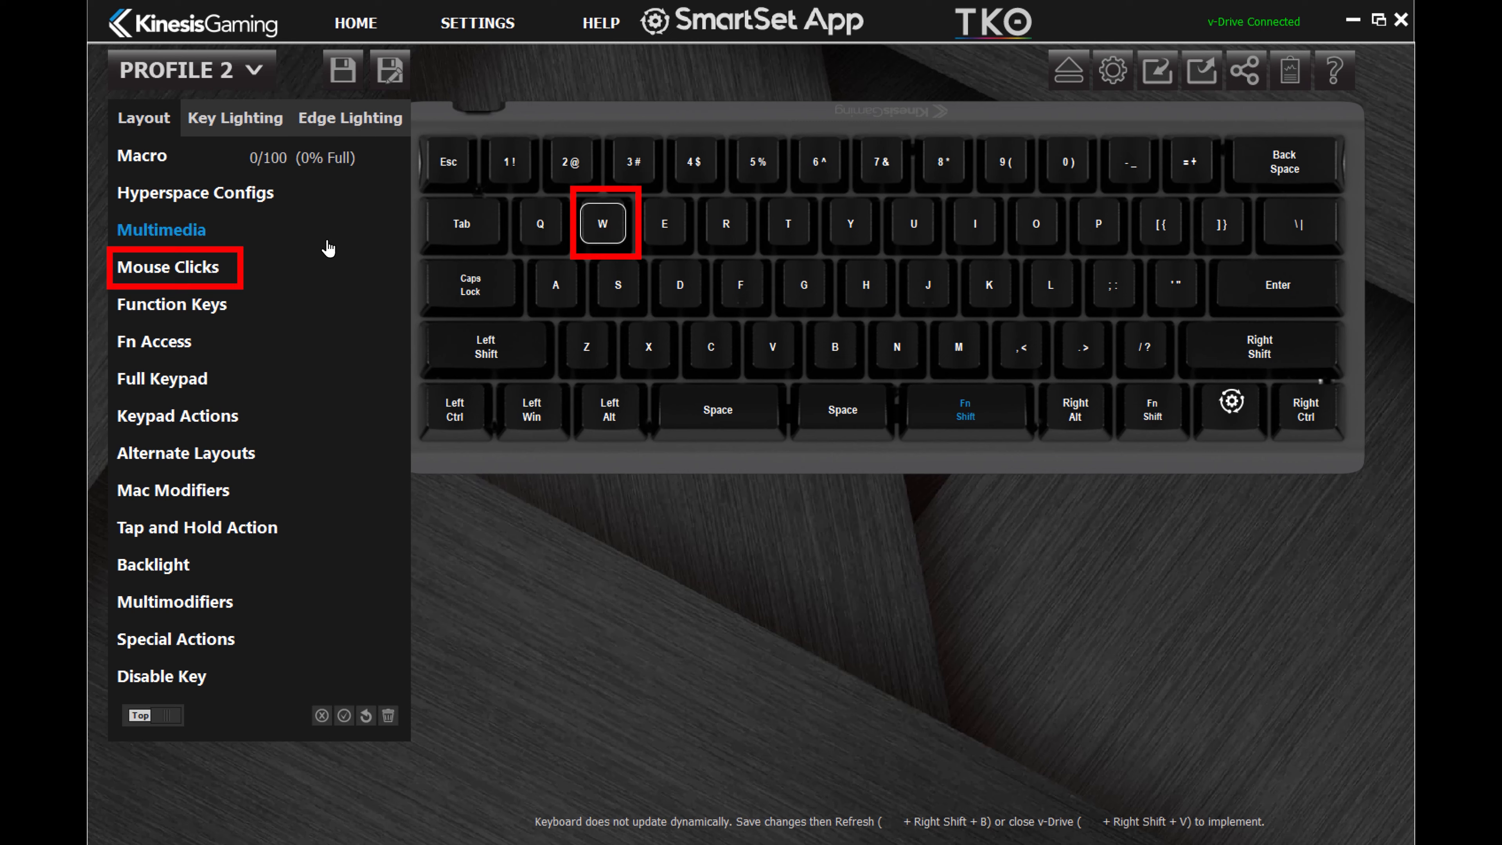
pyautogui.click(169, 266)
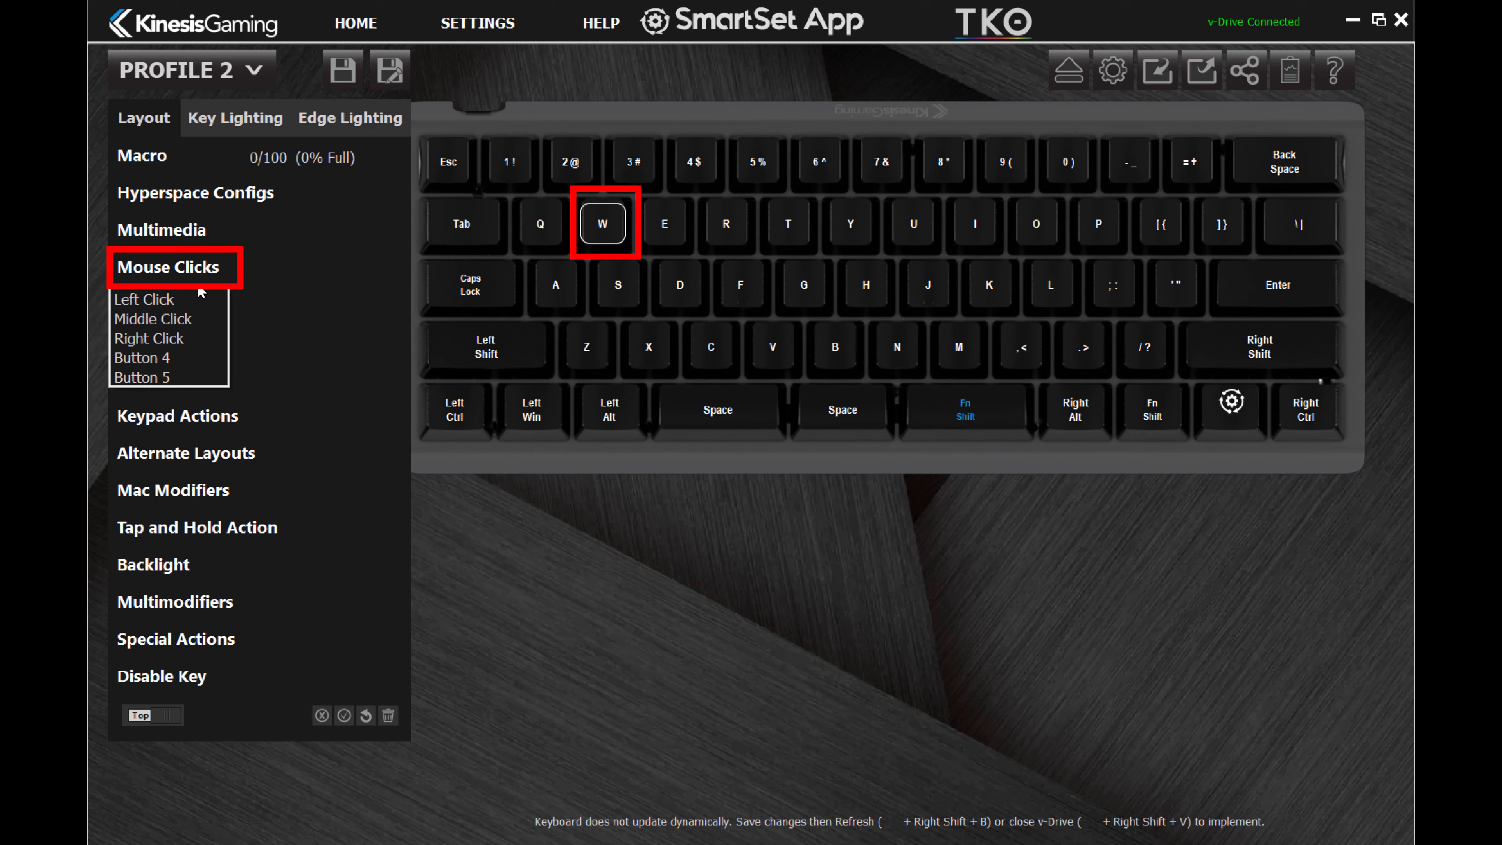
pyautogui.click(142, 298)
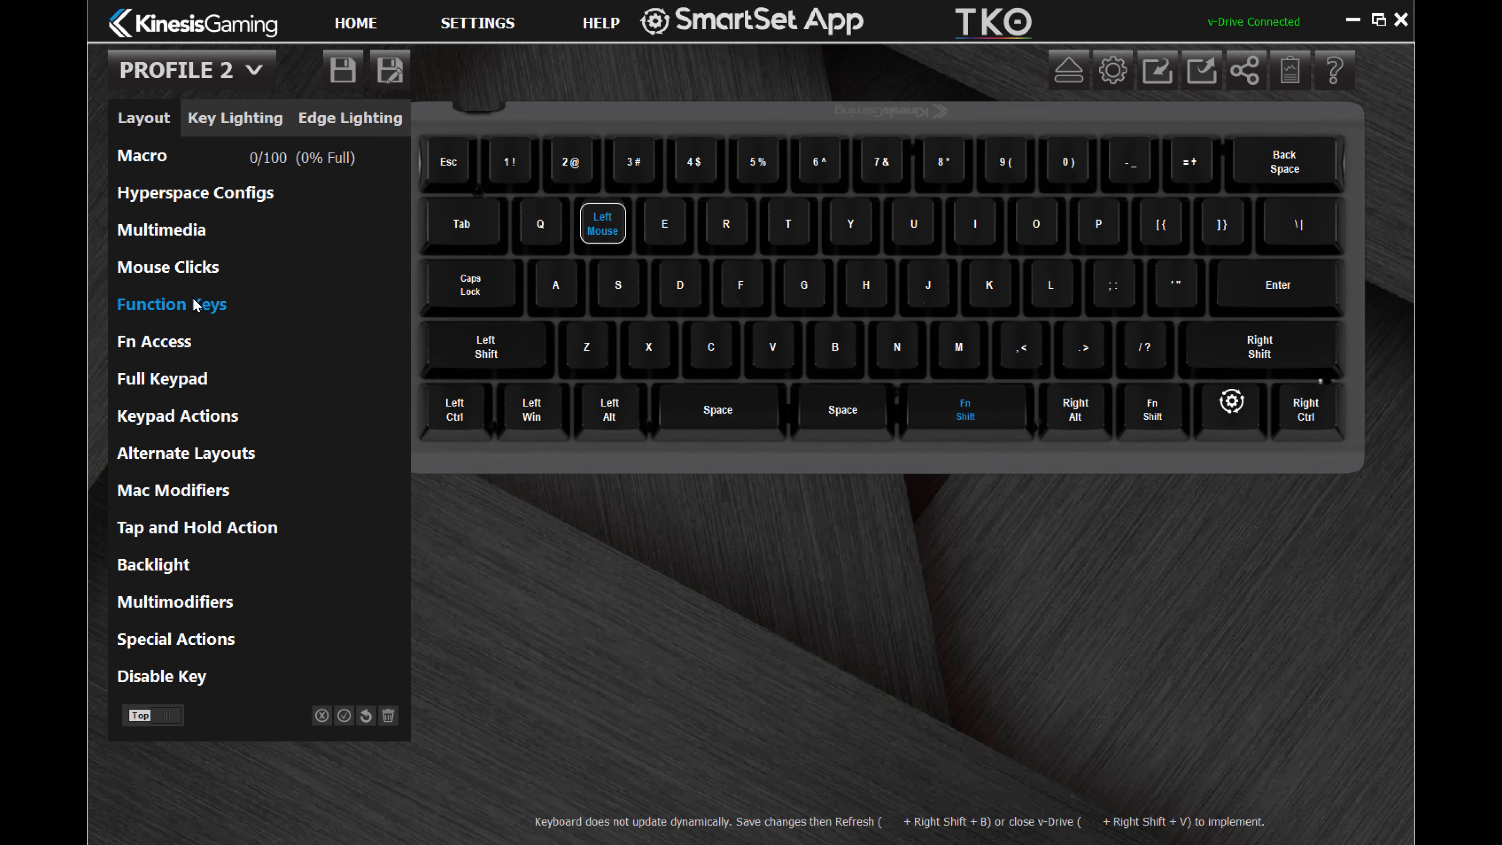
pyautogui.moveTo(432, 201)
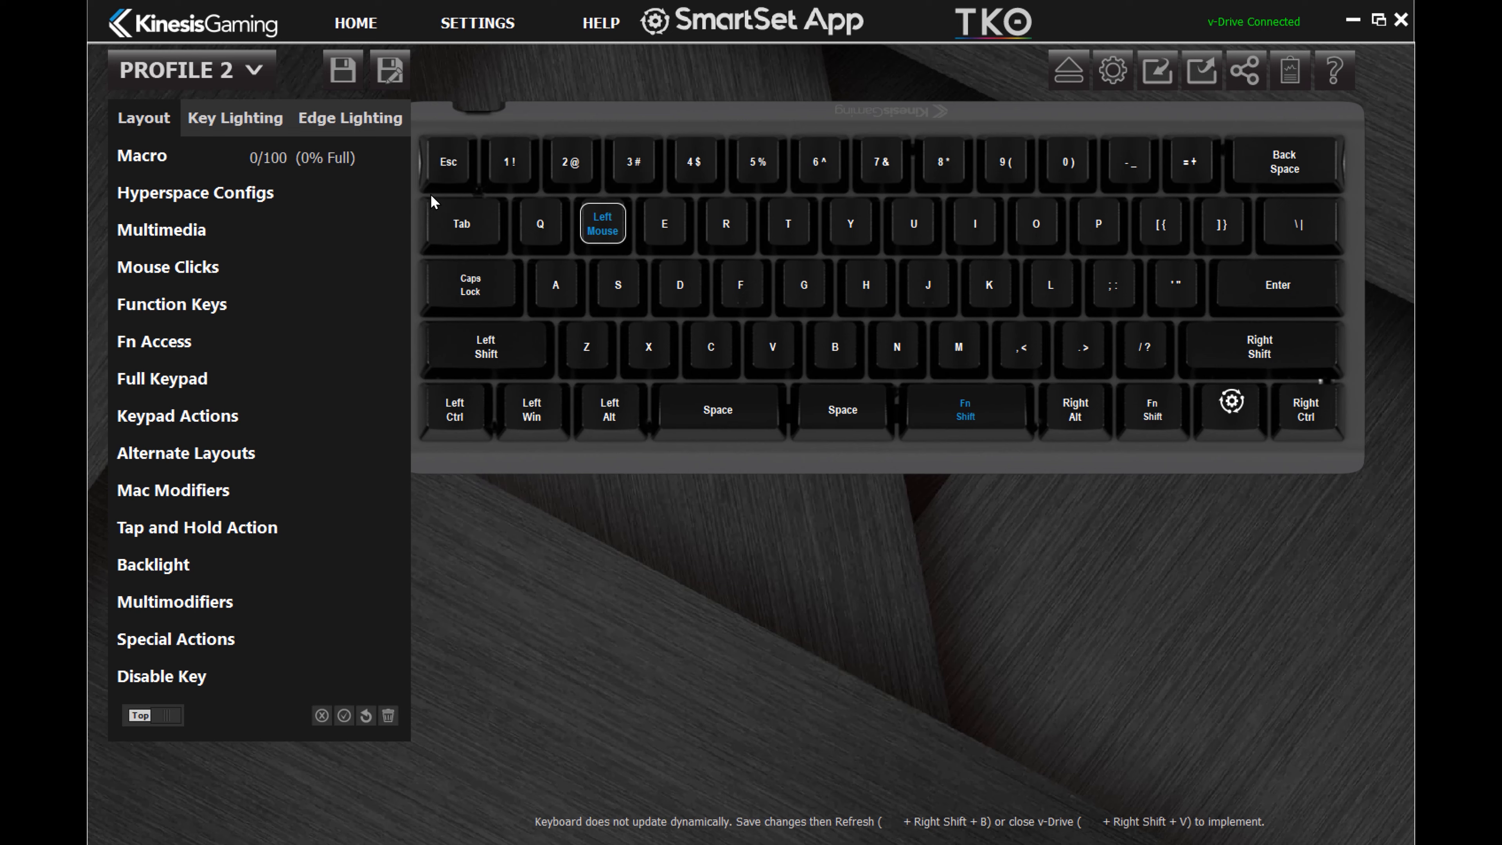
pyautogui.click(141, 157)
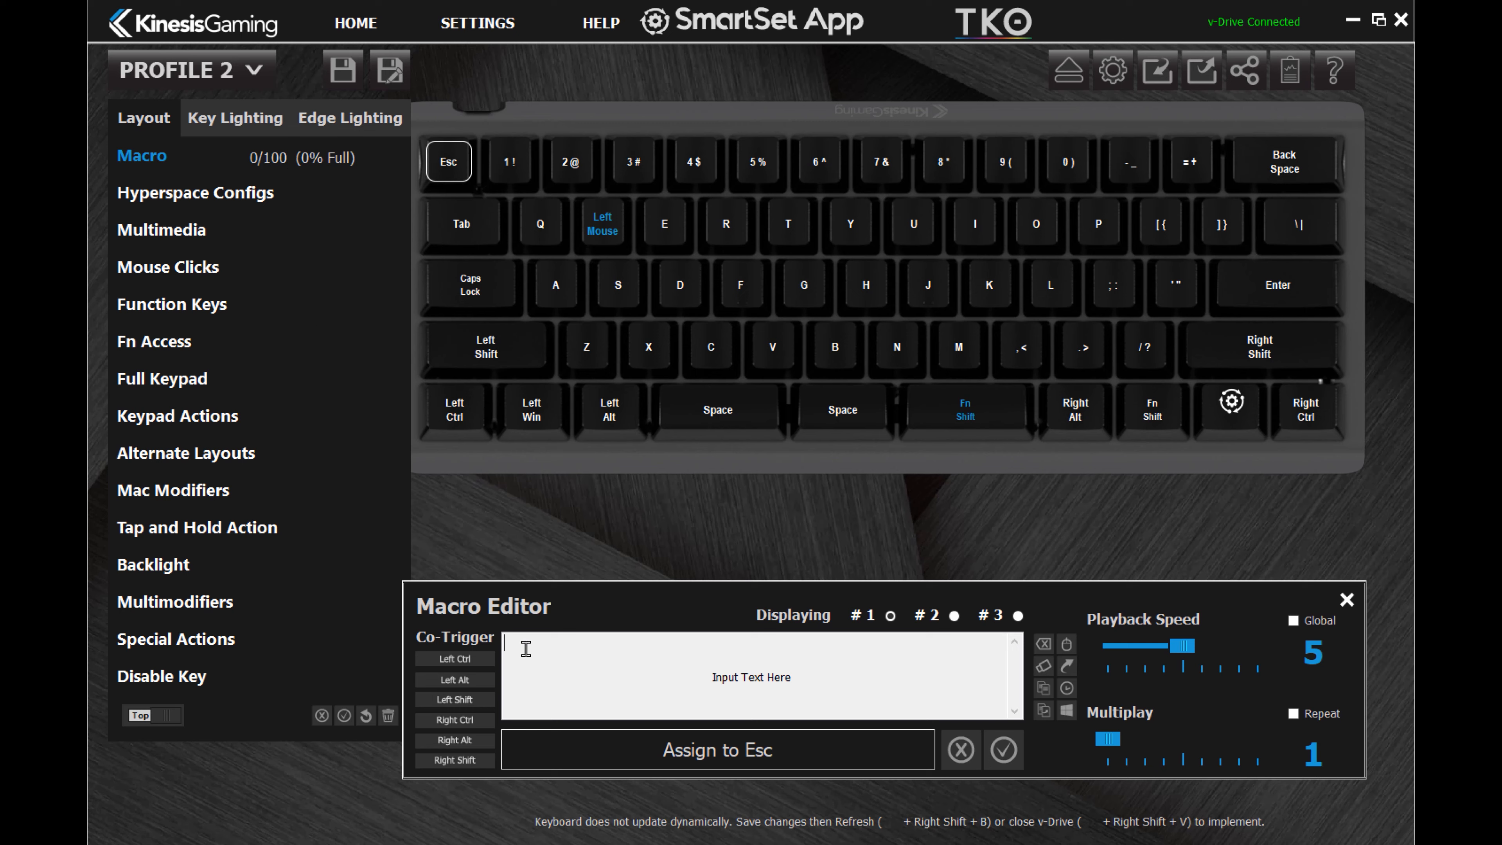
# Enter 'Test_M' as the Esc macro text and switch to Profile 1's layout.
pyautogui.write('Test_M')
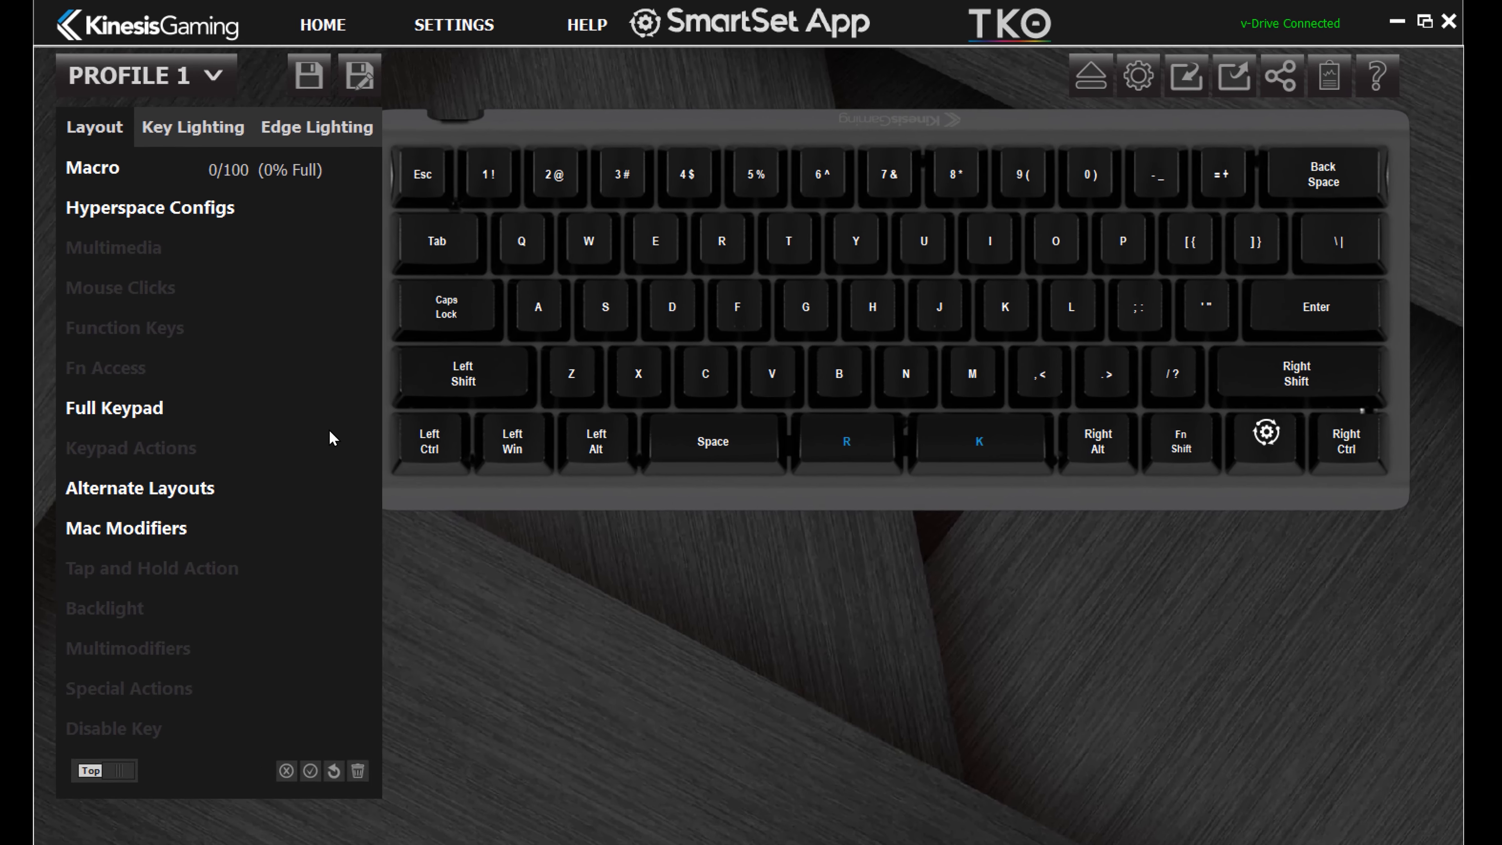
pyautogui.click(148, 207)
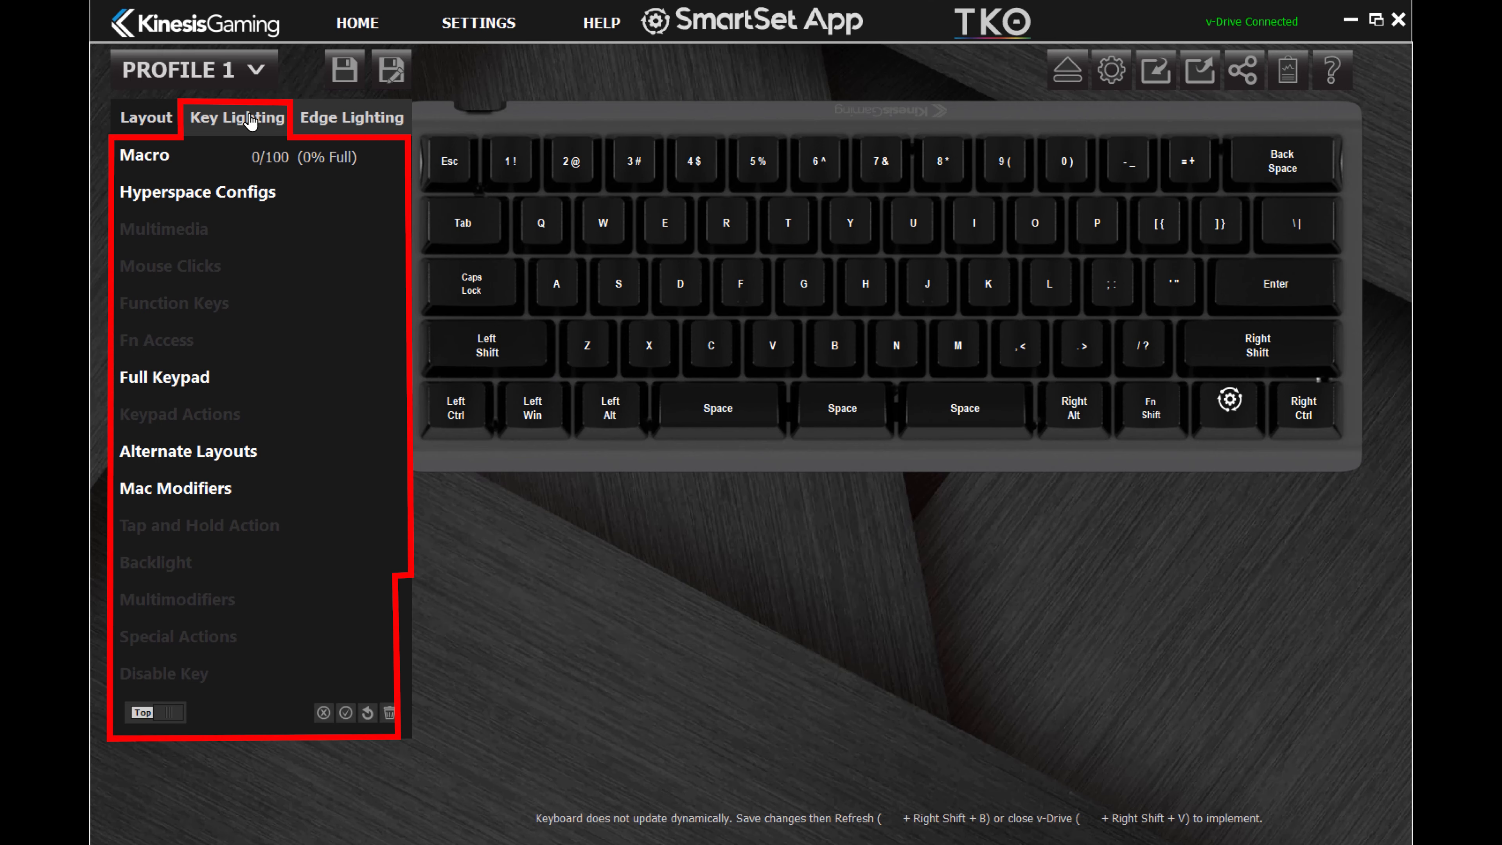
# Choose the Freestyle key lighting effect with an orange pre-mixed colour.
pyautogui.click(236, 117)
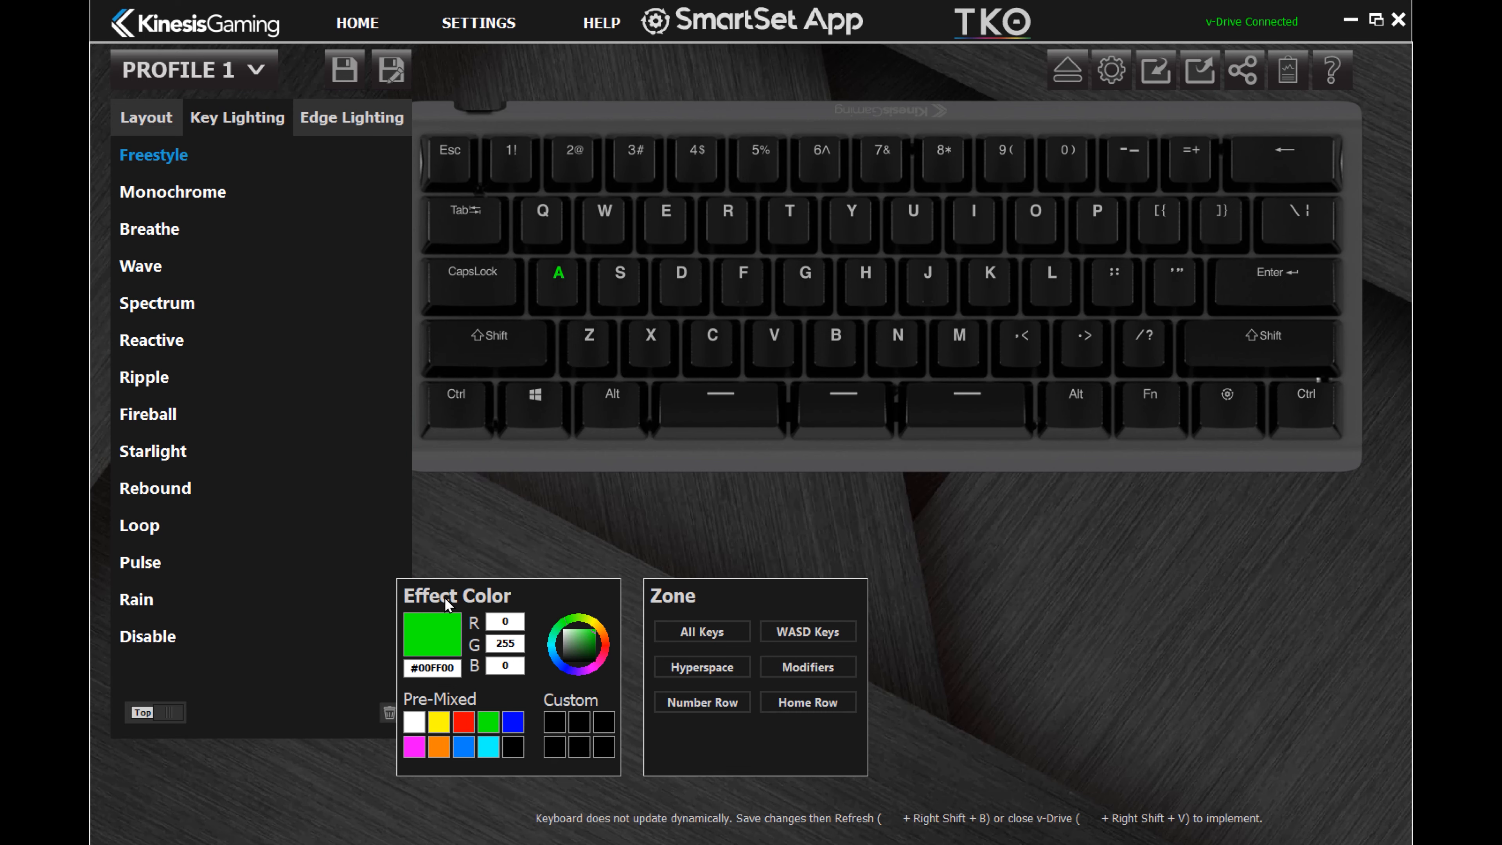
pyautogui.click(464, 722)
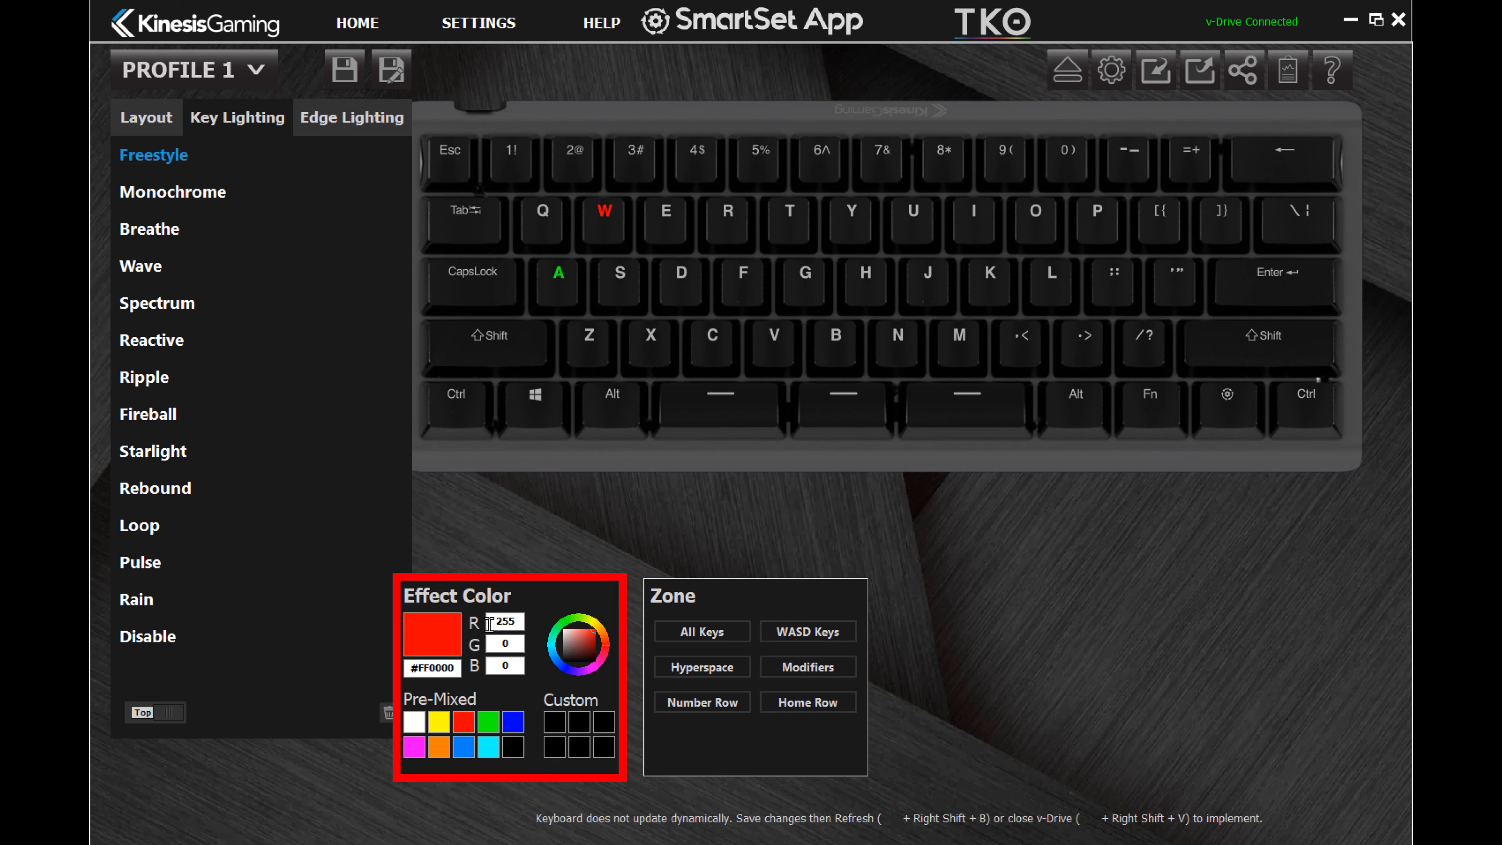
pyautogui.click(439, 746)
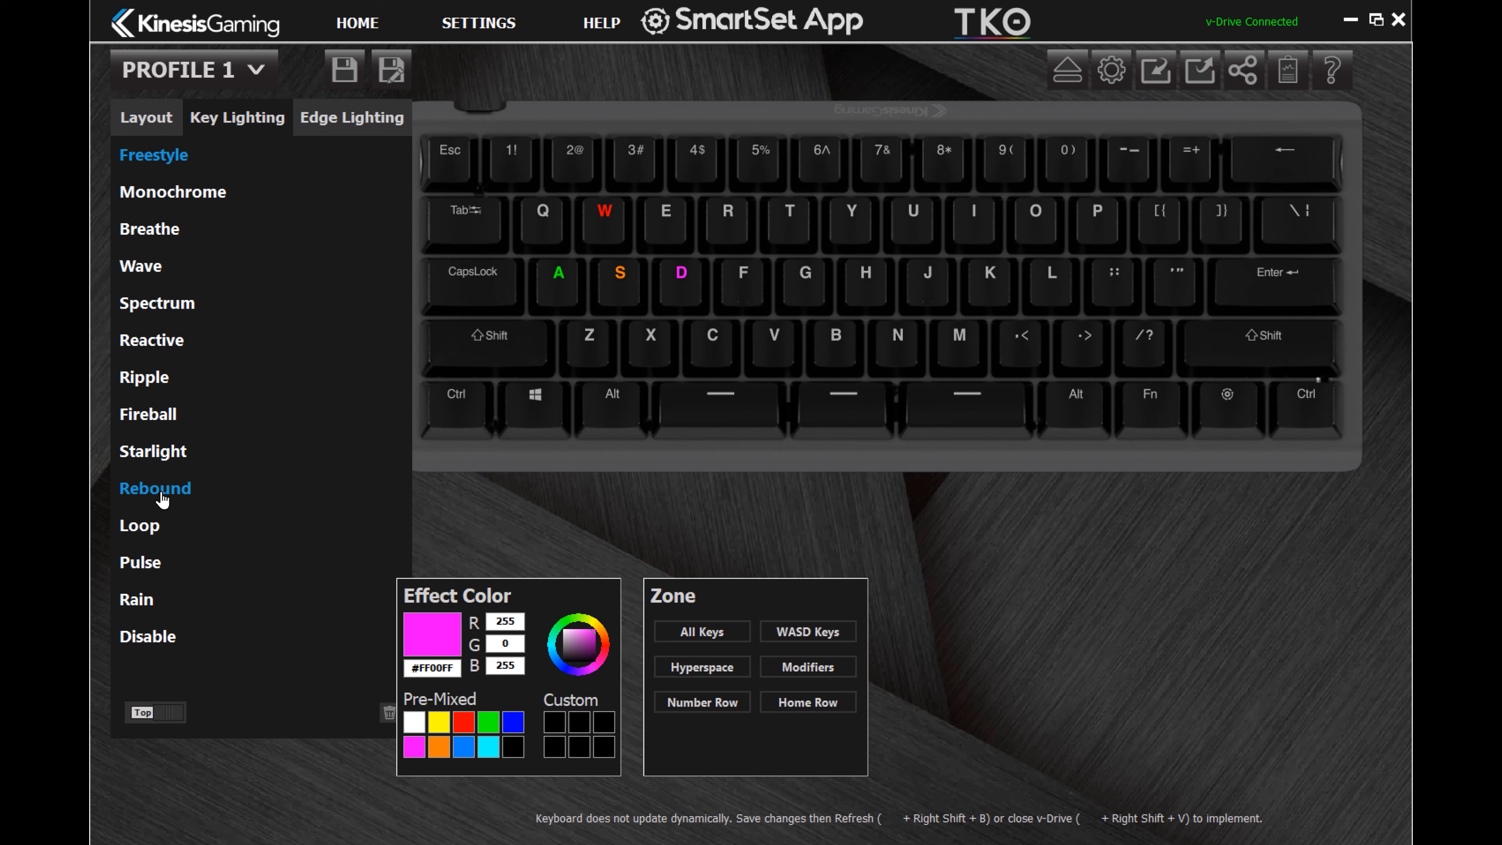
pyautogui.click(154, 488)
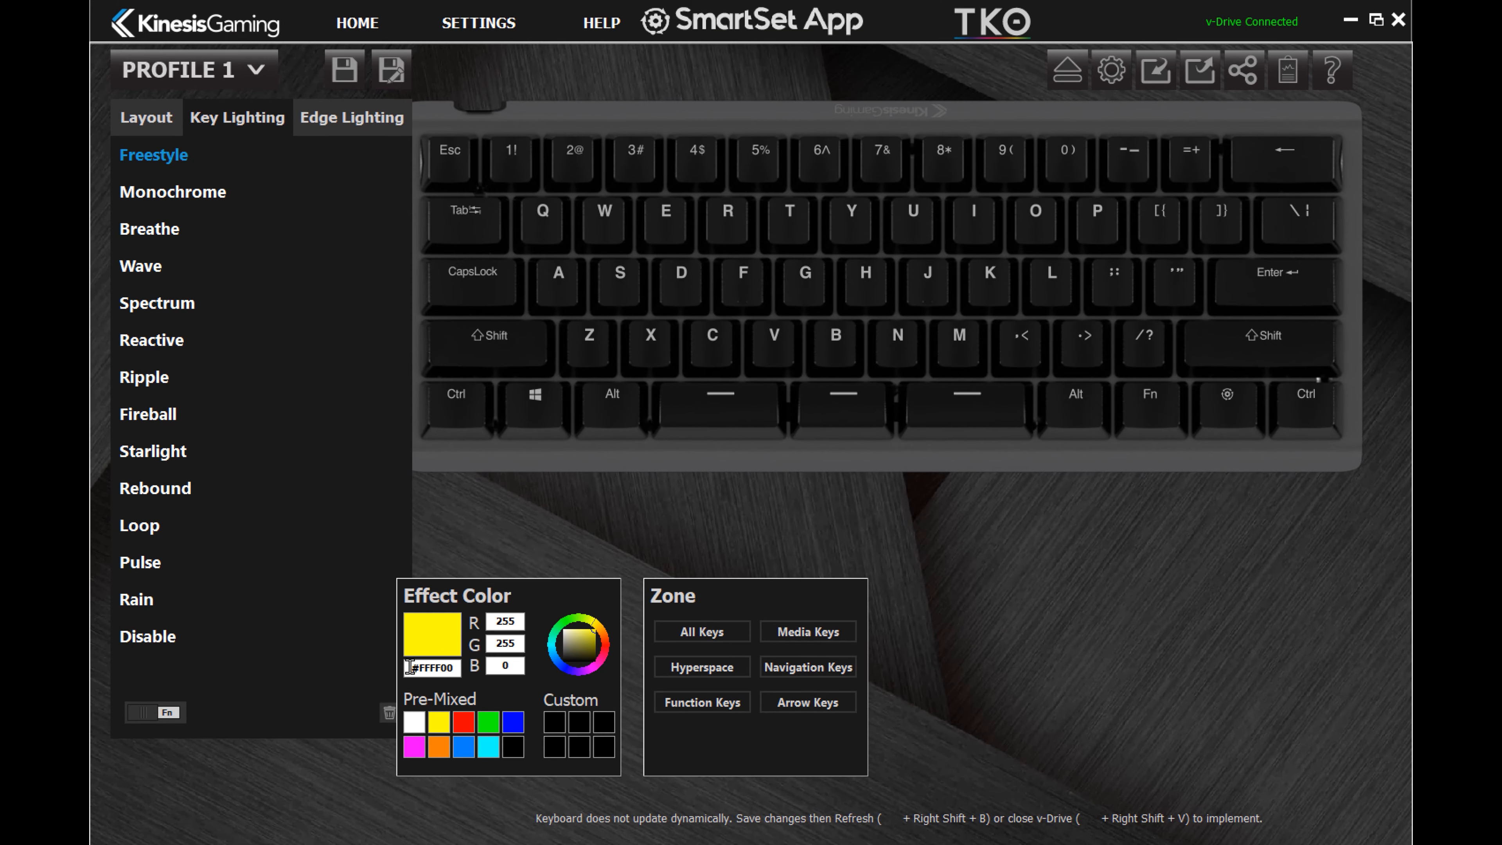
# Colour the I, J, K, L arrow-key zone orange.
pyautogui.click(807, 701)
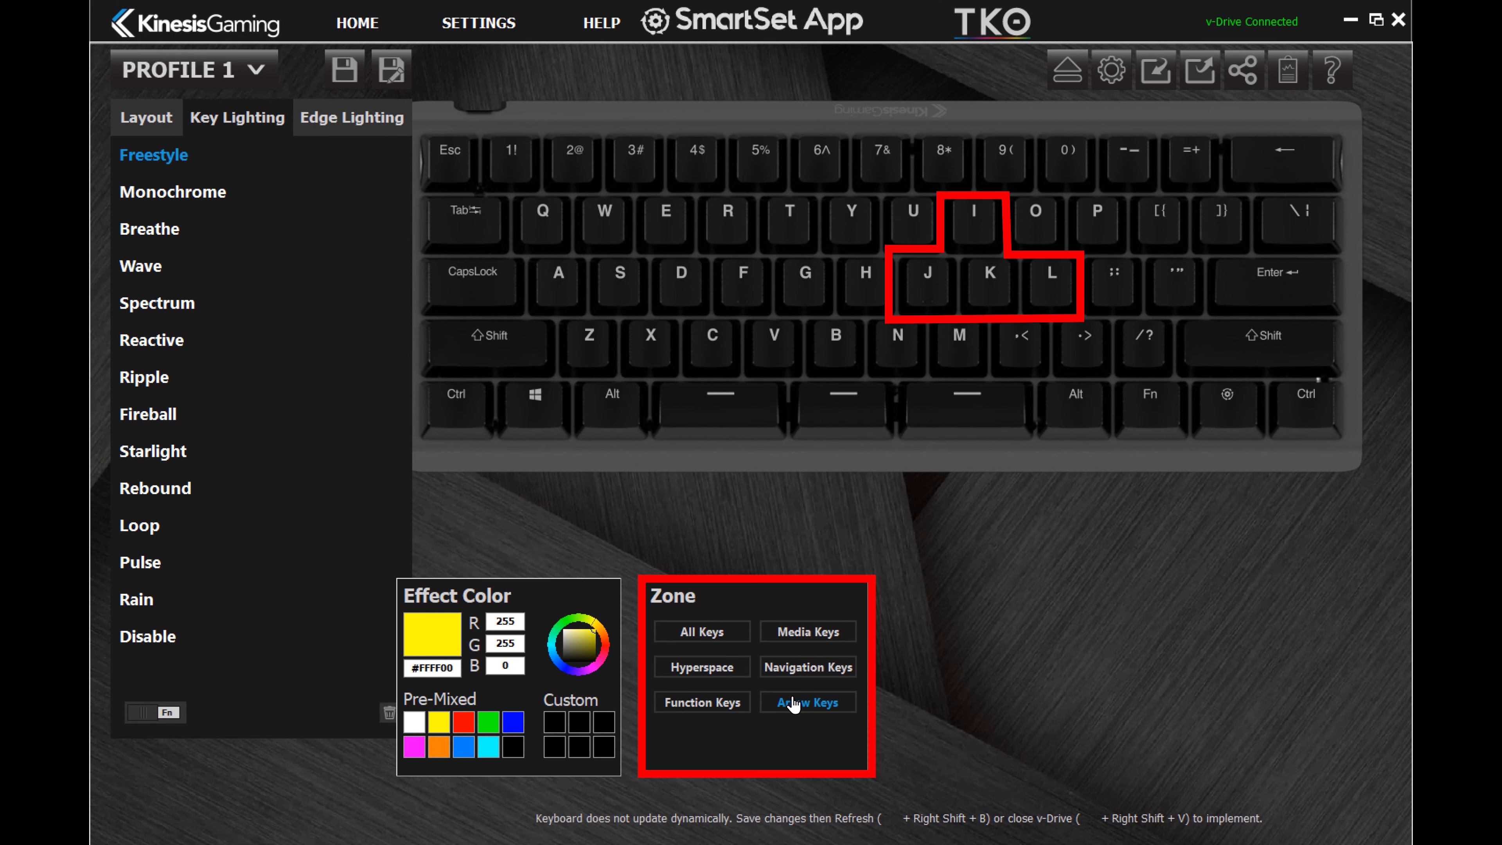
pyautogui.click(806, 701)
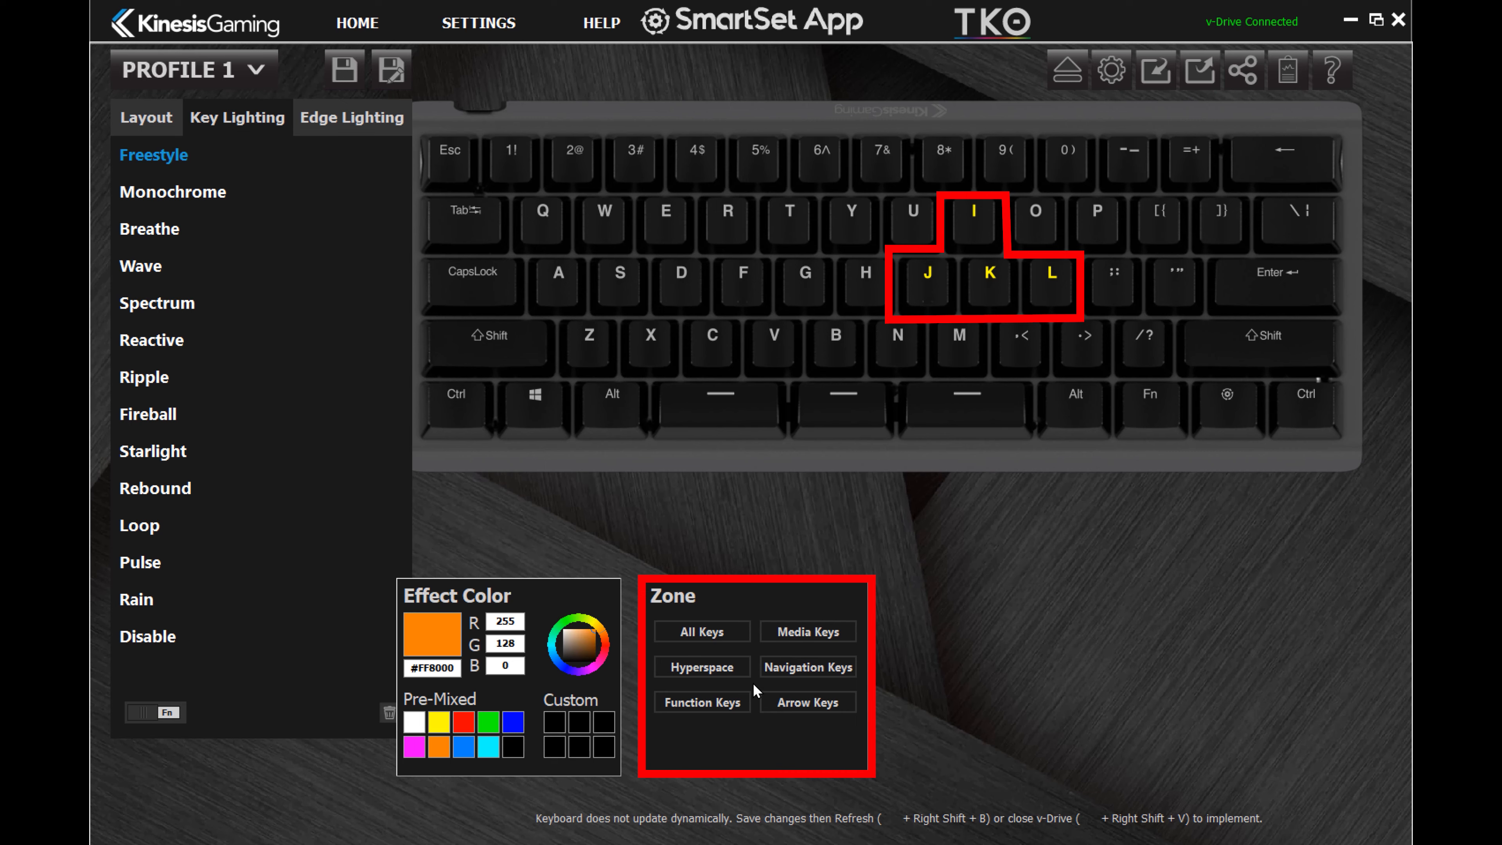
pyautogui.click(806, 701)
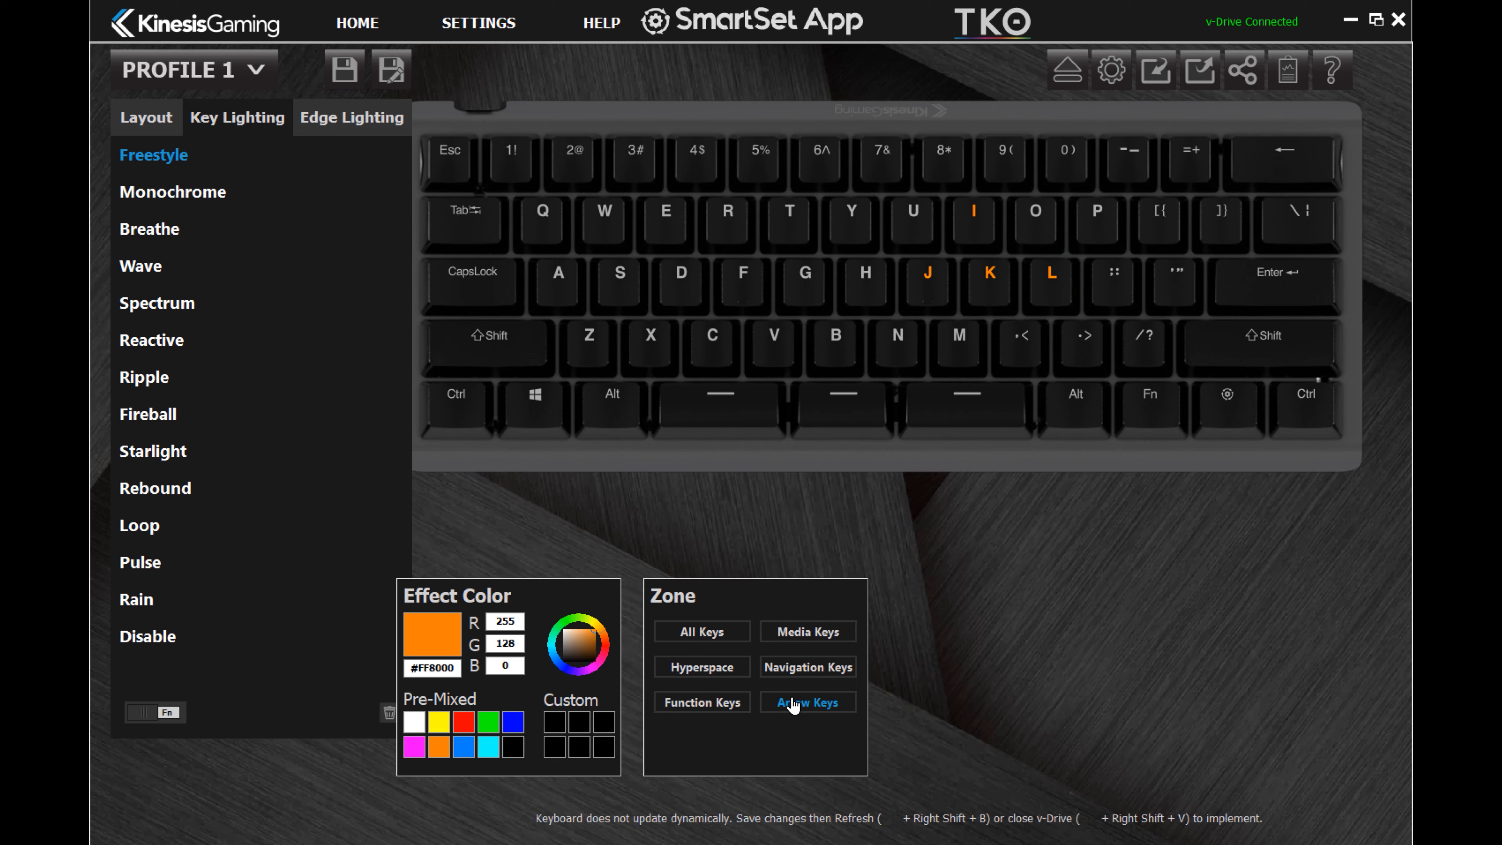
# Try Monochrome green and red edge lighting, then settle on the Wave effect.
pyautogui.click(351, 116)
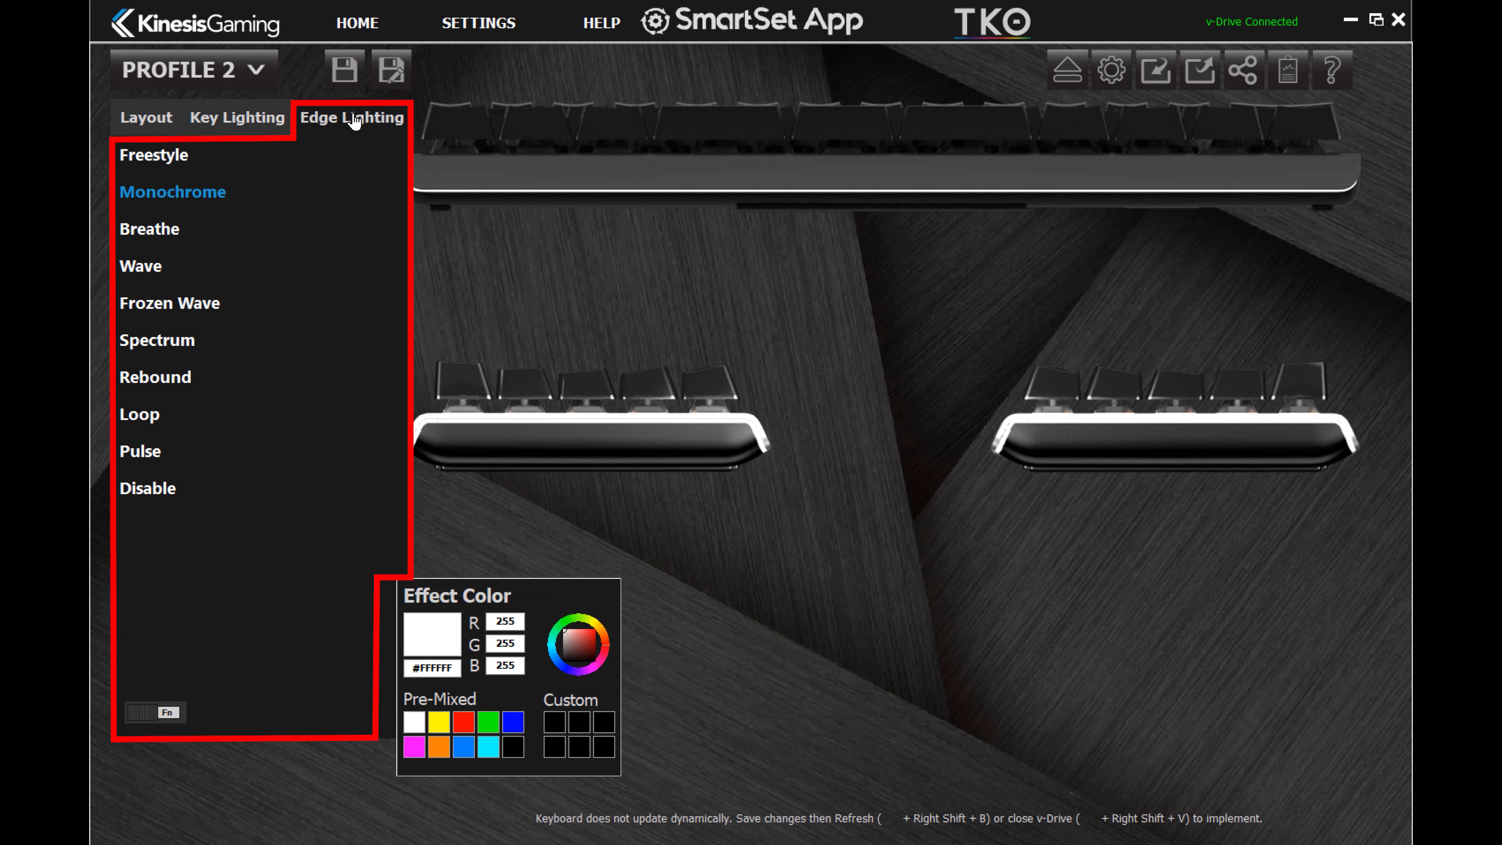
pyautogui.click(153, 154)
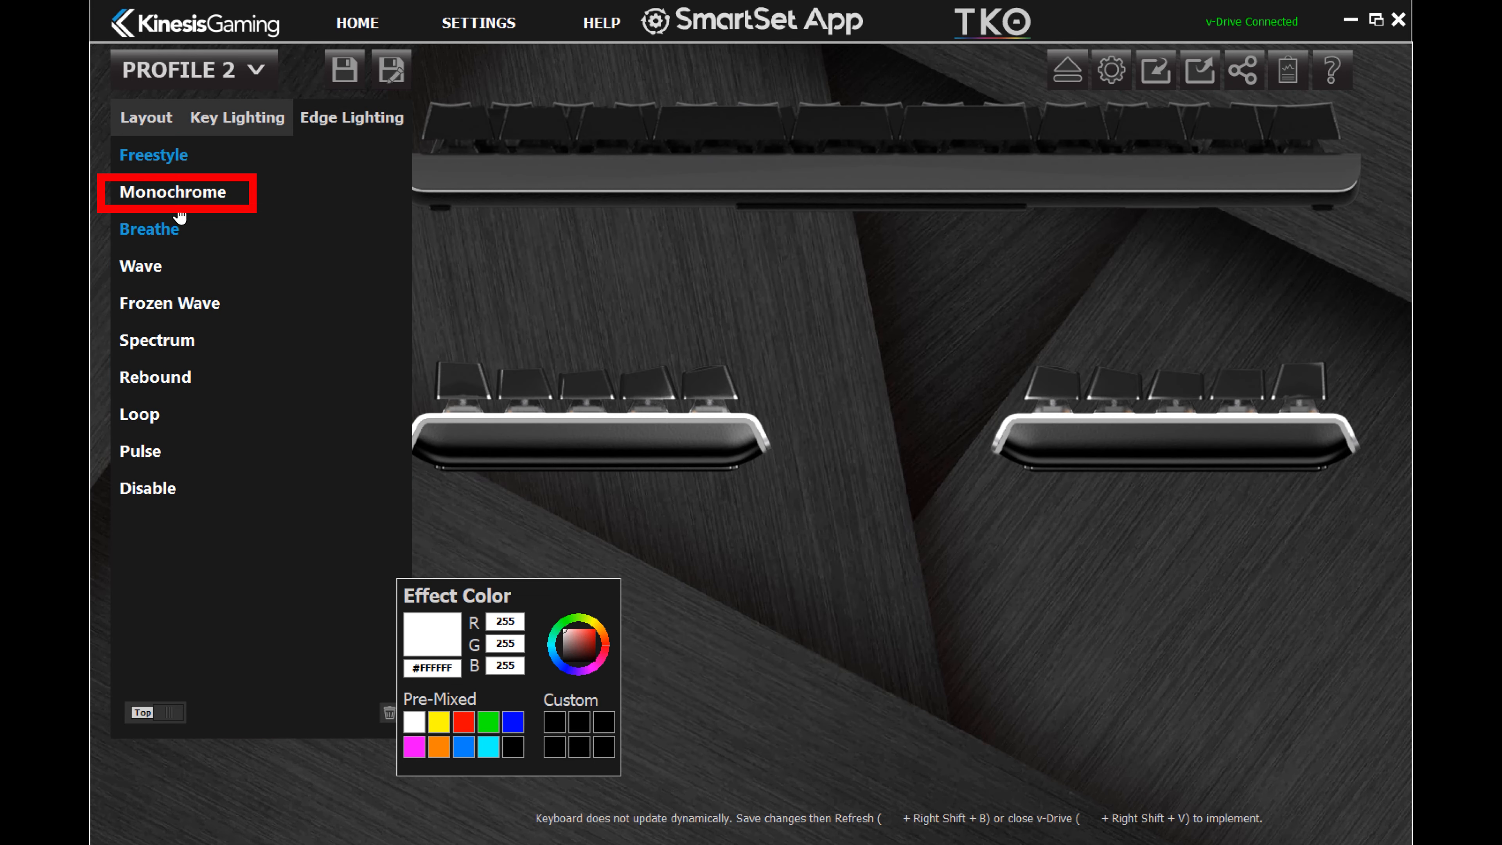
pyautogui.click(488, 721)
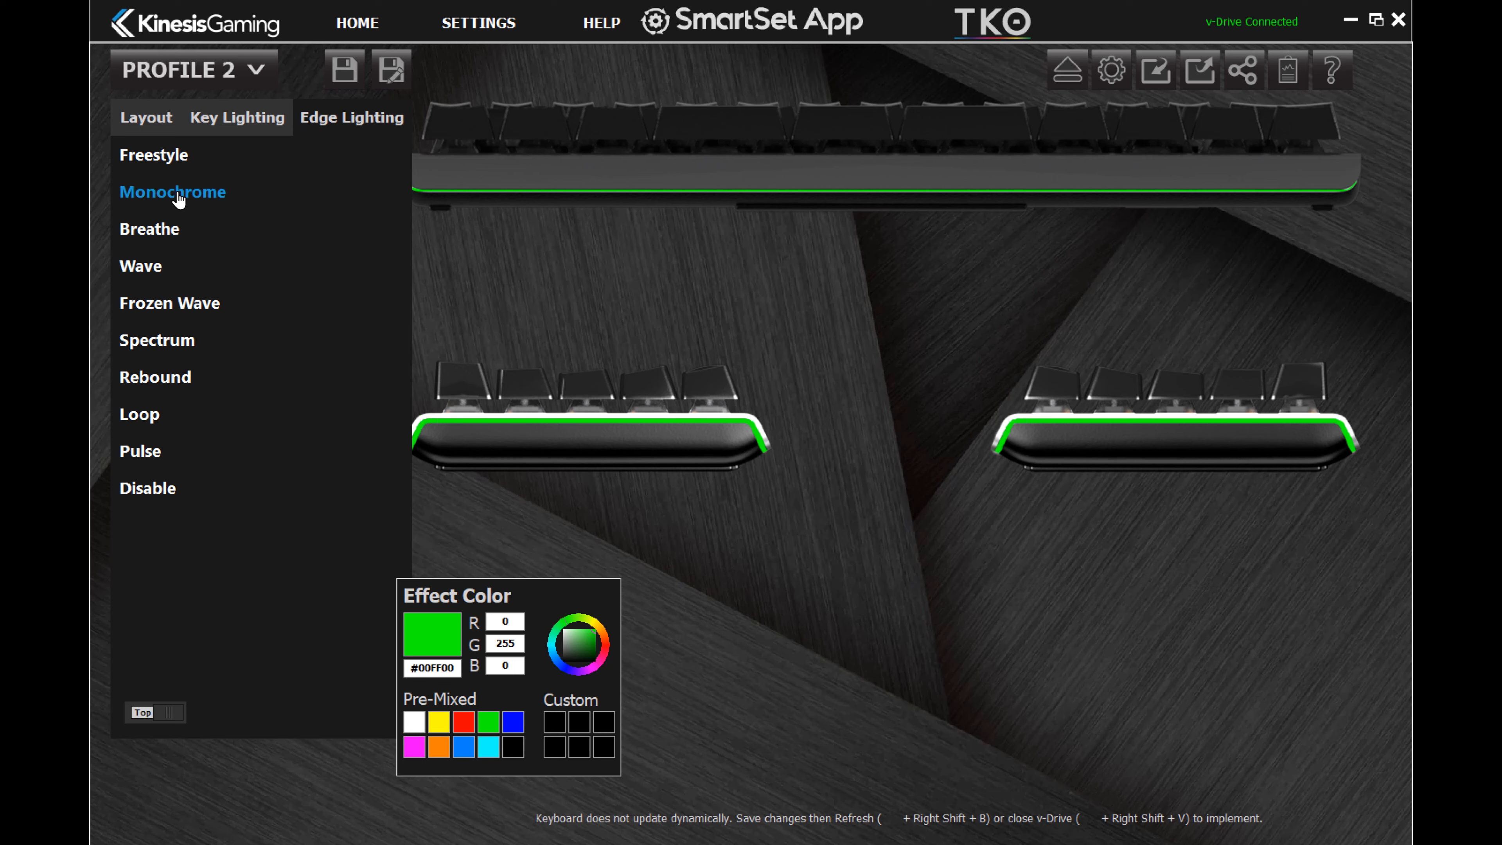
pyautogui.click(464, 721)
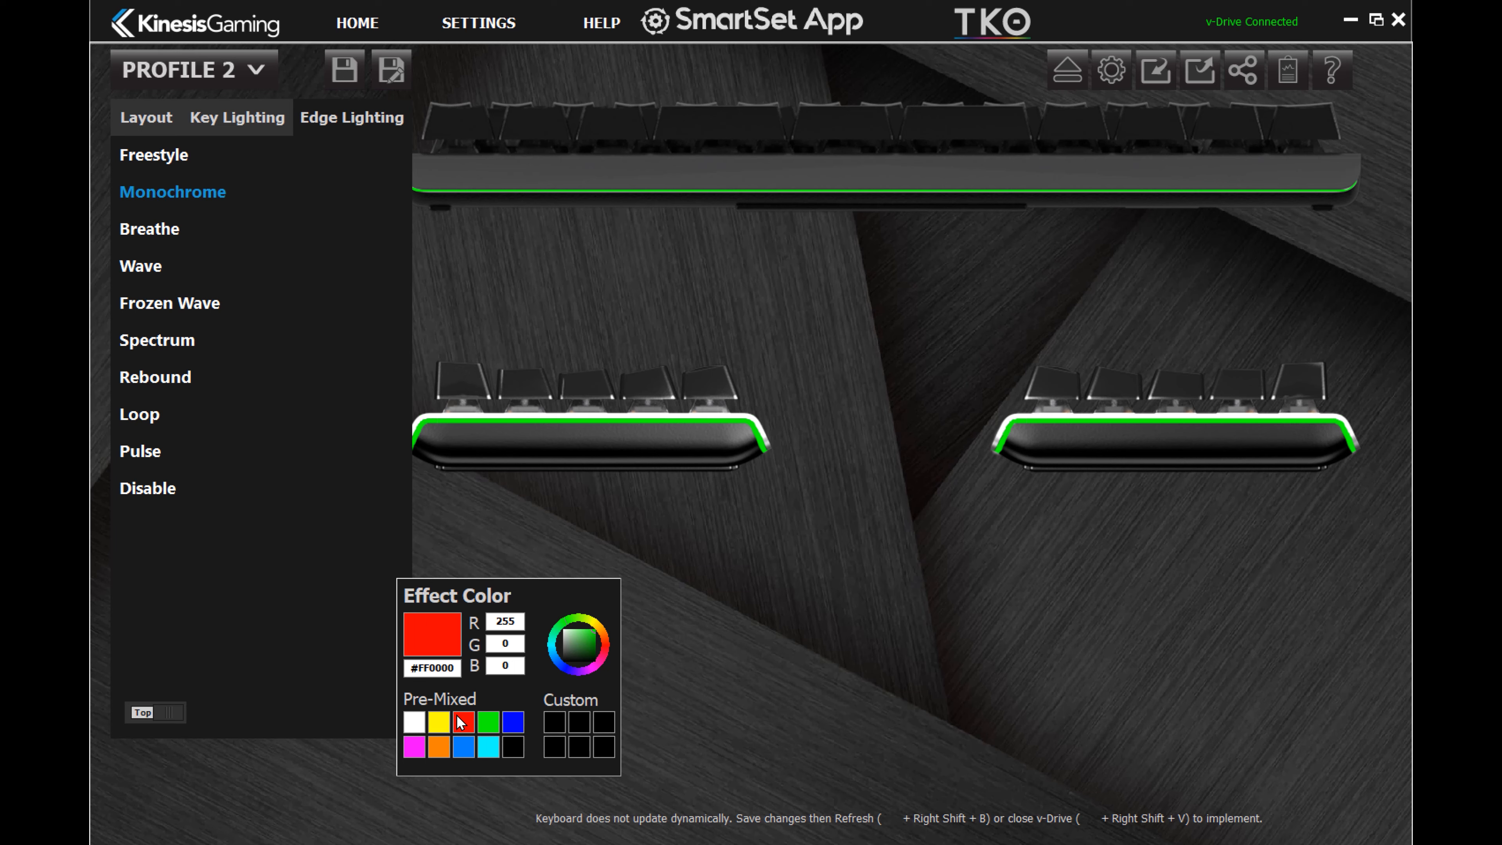
pyautogui.click(464, 721)
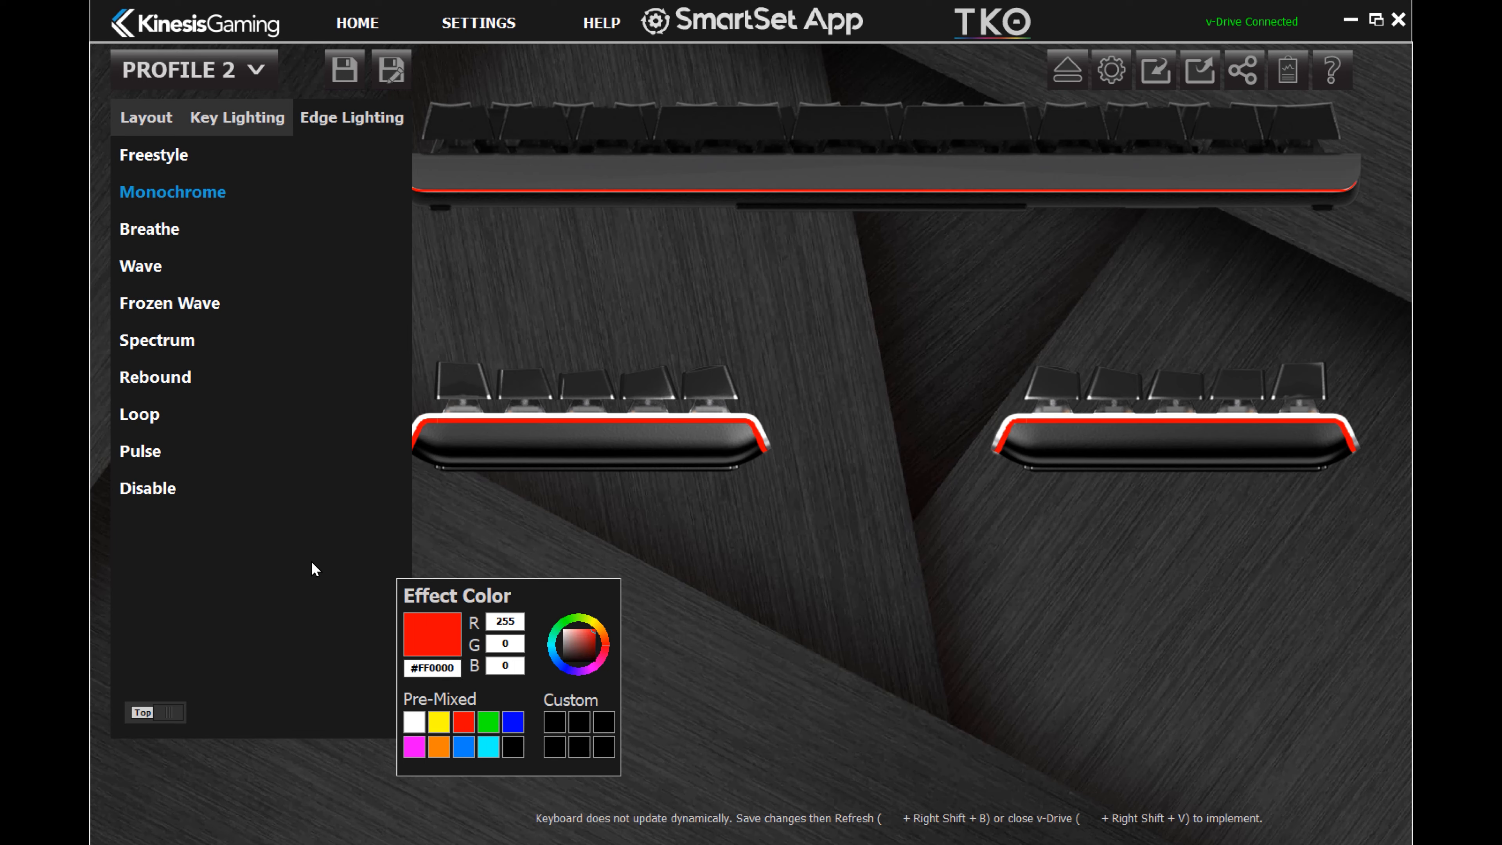
pyautogui.click(140, 265)
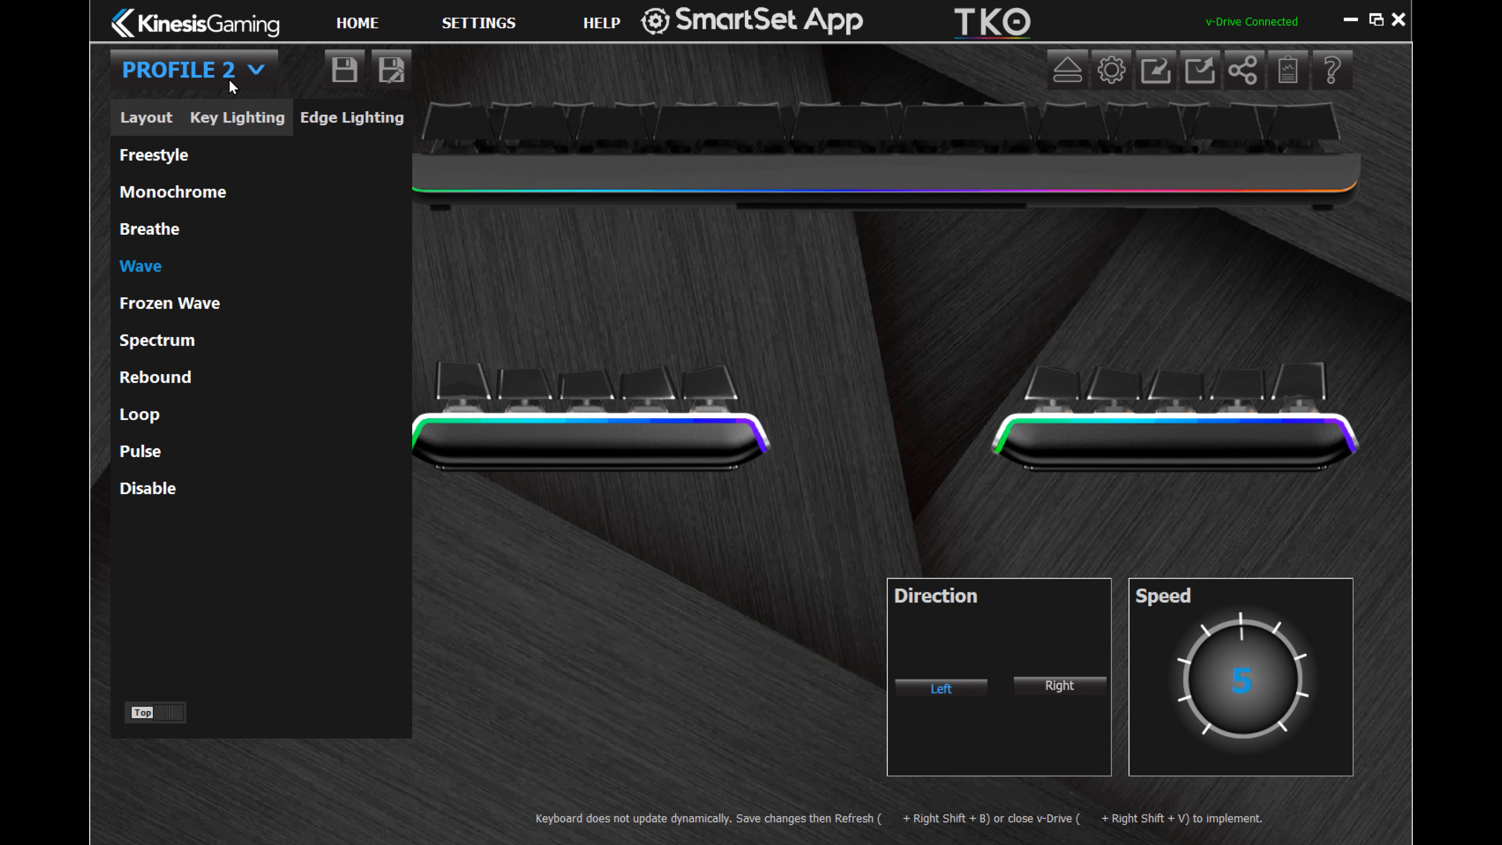
# Switch the loaded profile to Profile 3.
pyautogui.click(183, 69)
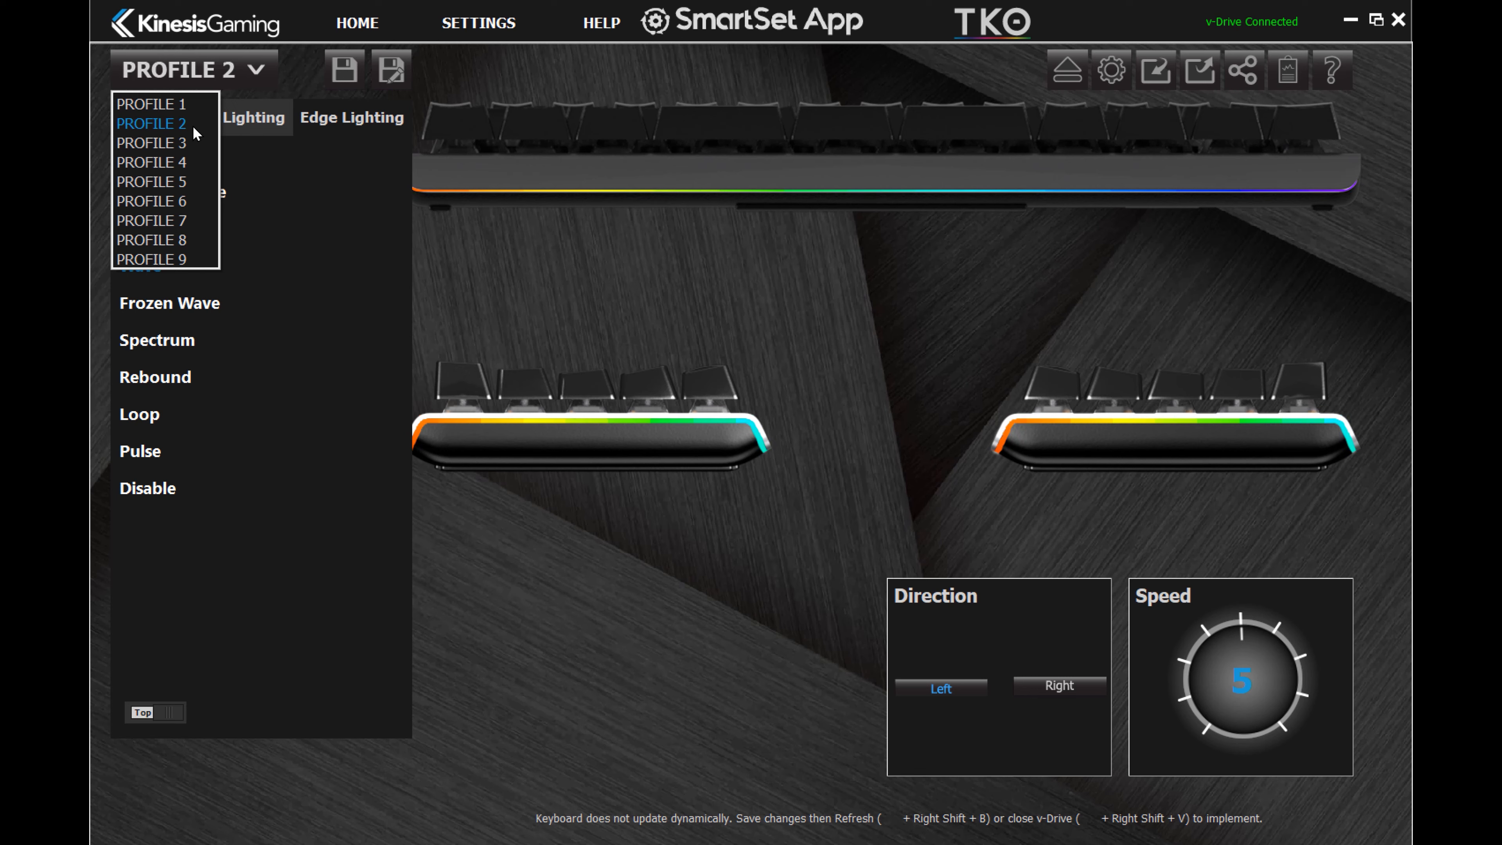
pyautogui.click(150, 123)
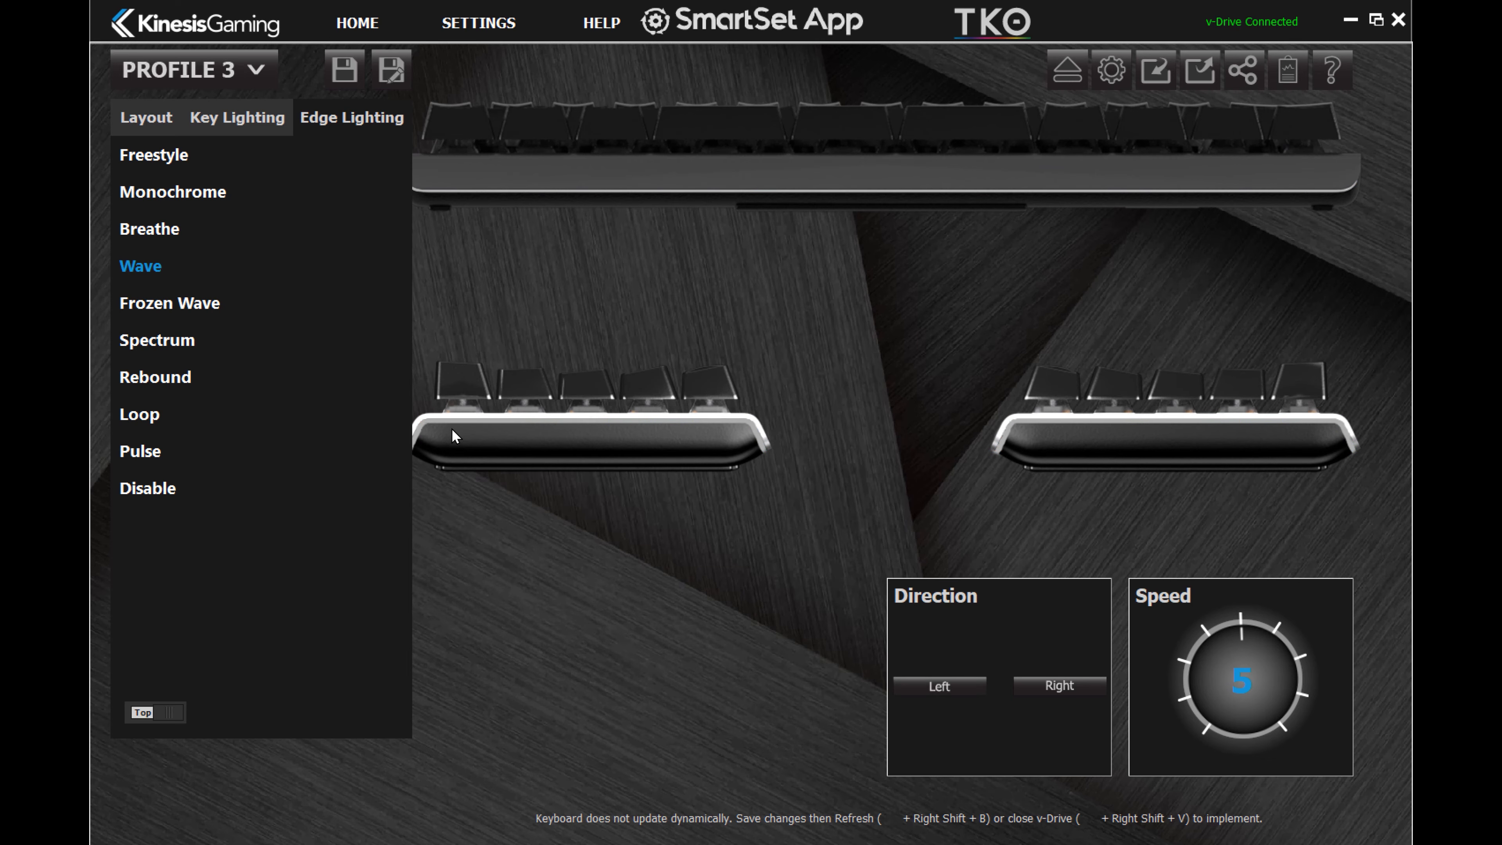
# Save global settings with Game Mode on and status report speed 2.
pyautogui.click(1111, 70)
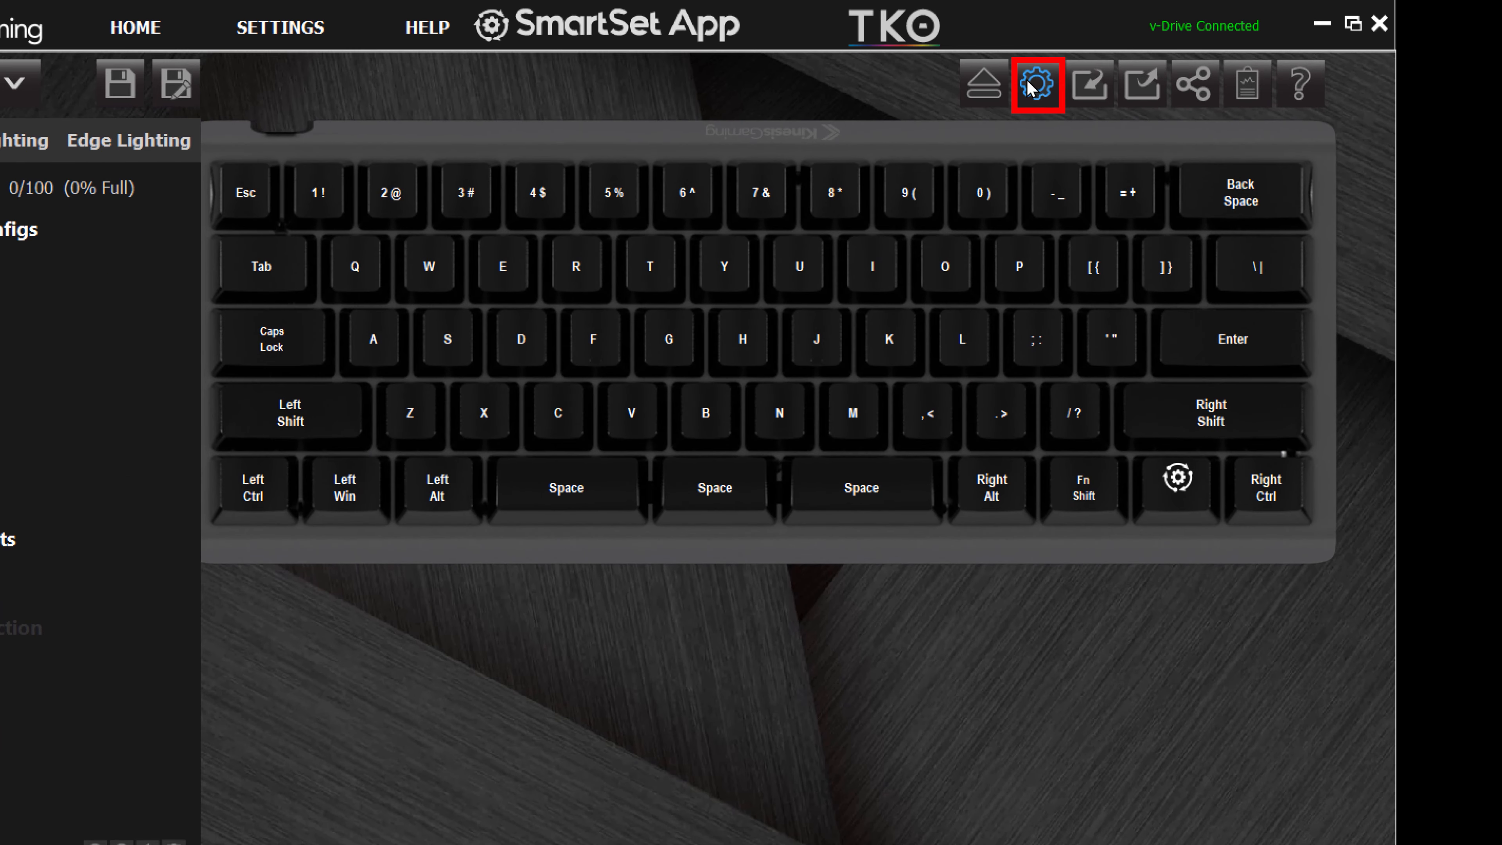
pyautogui.click(1035, 82)
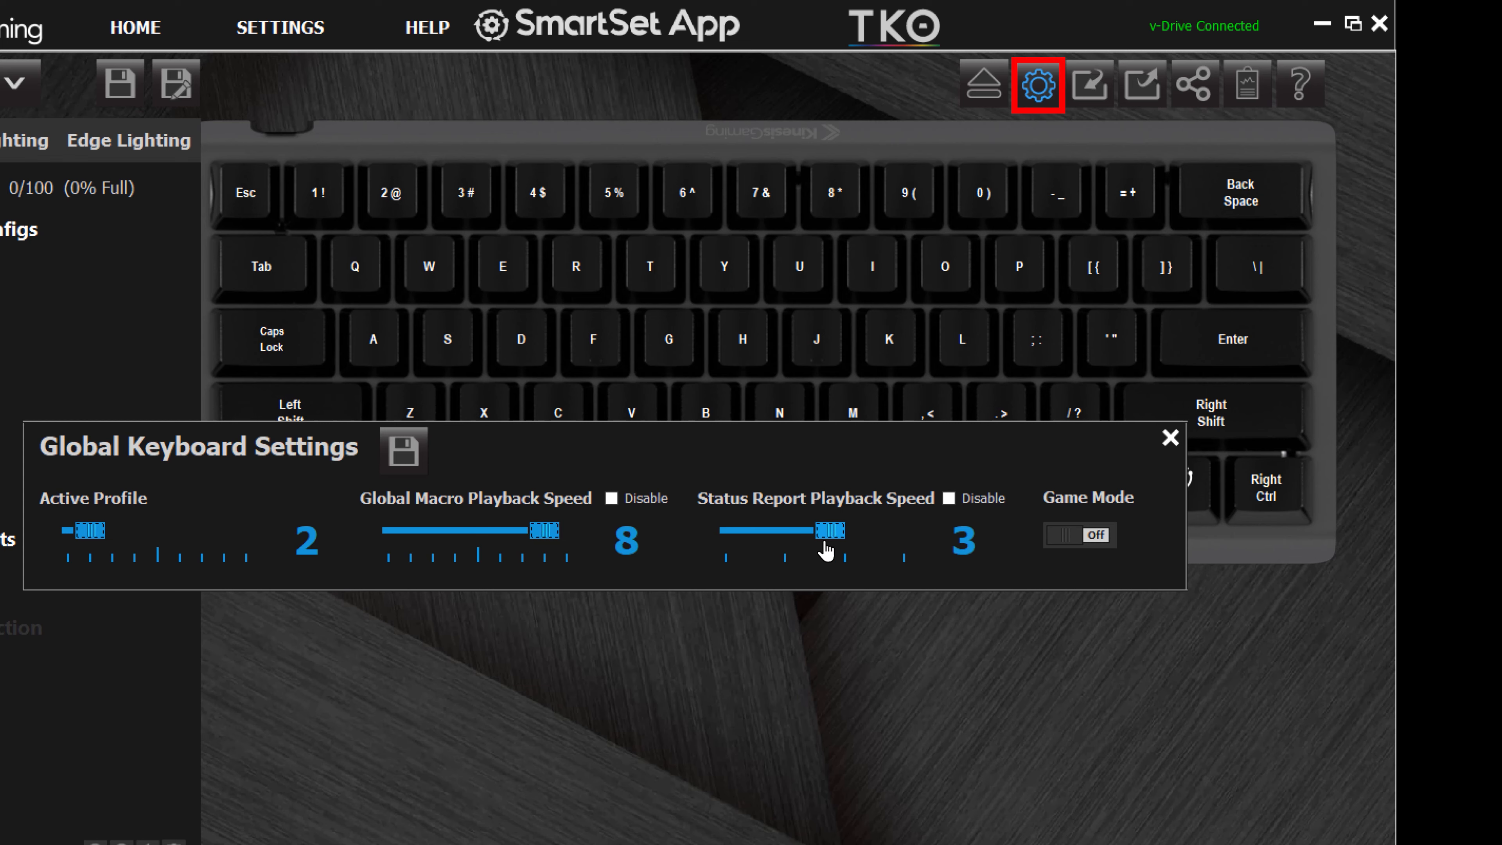
pyautogui.click(1079, 534)
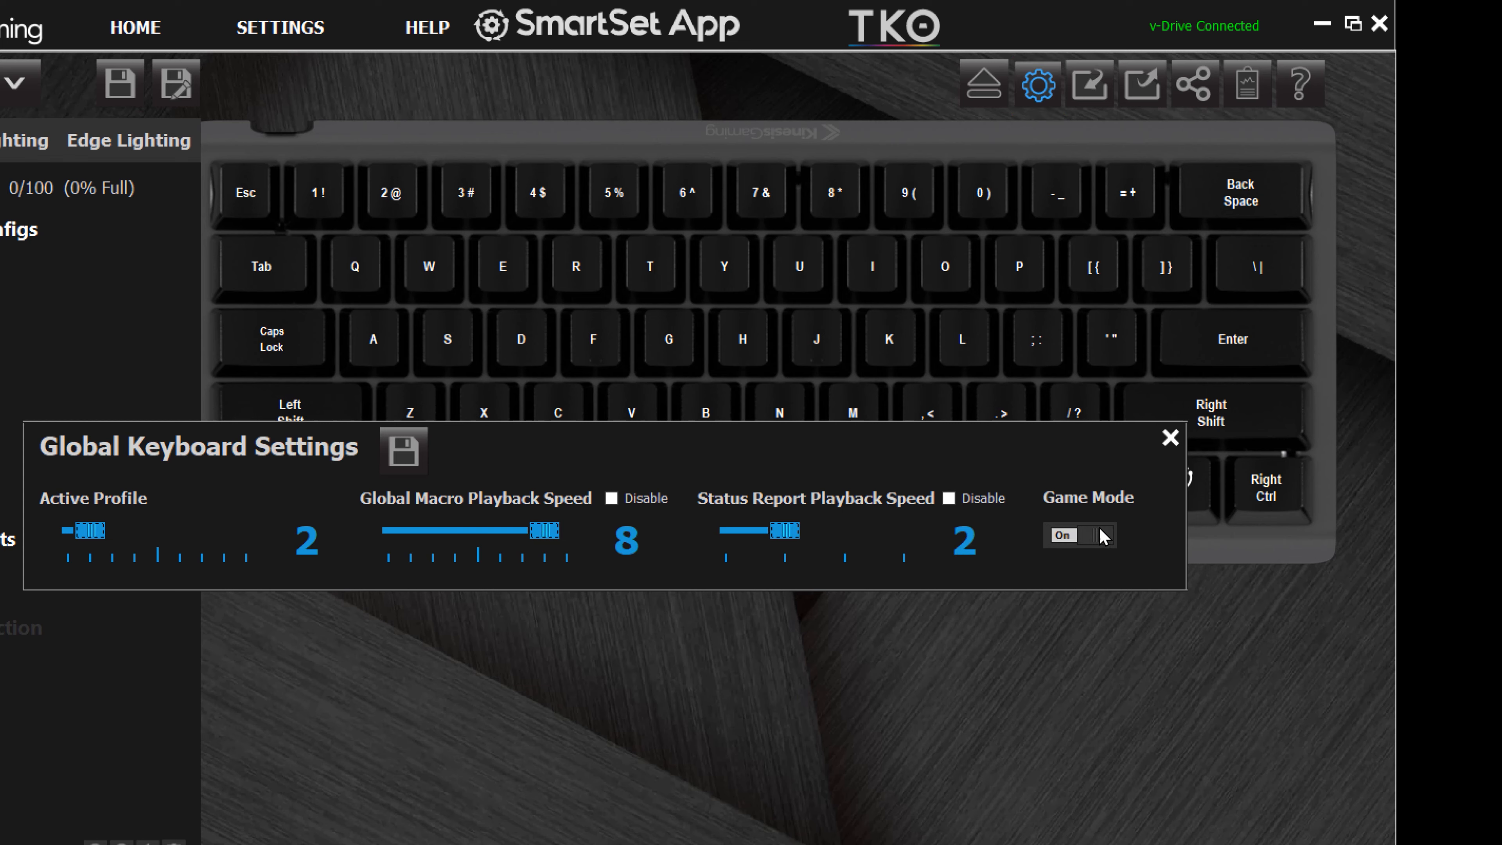
pyautogui.click(402, 448)
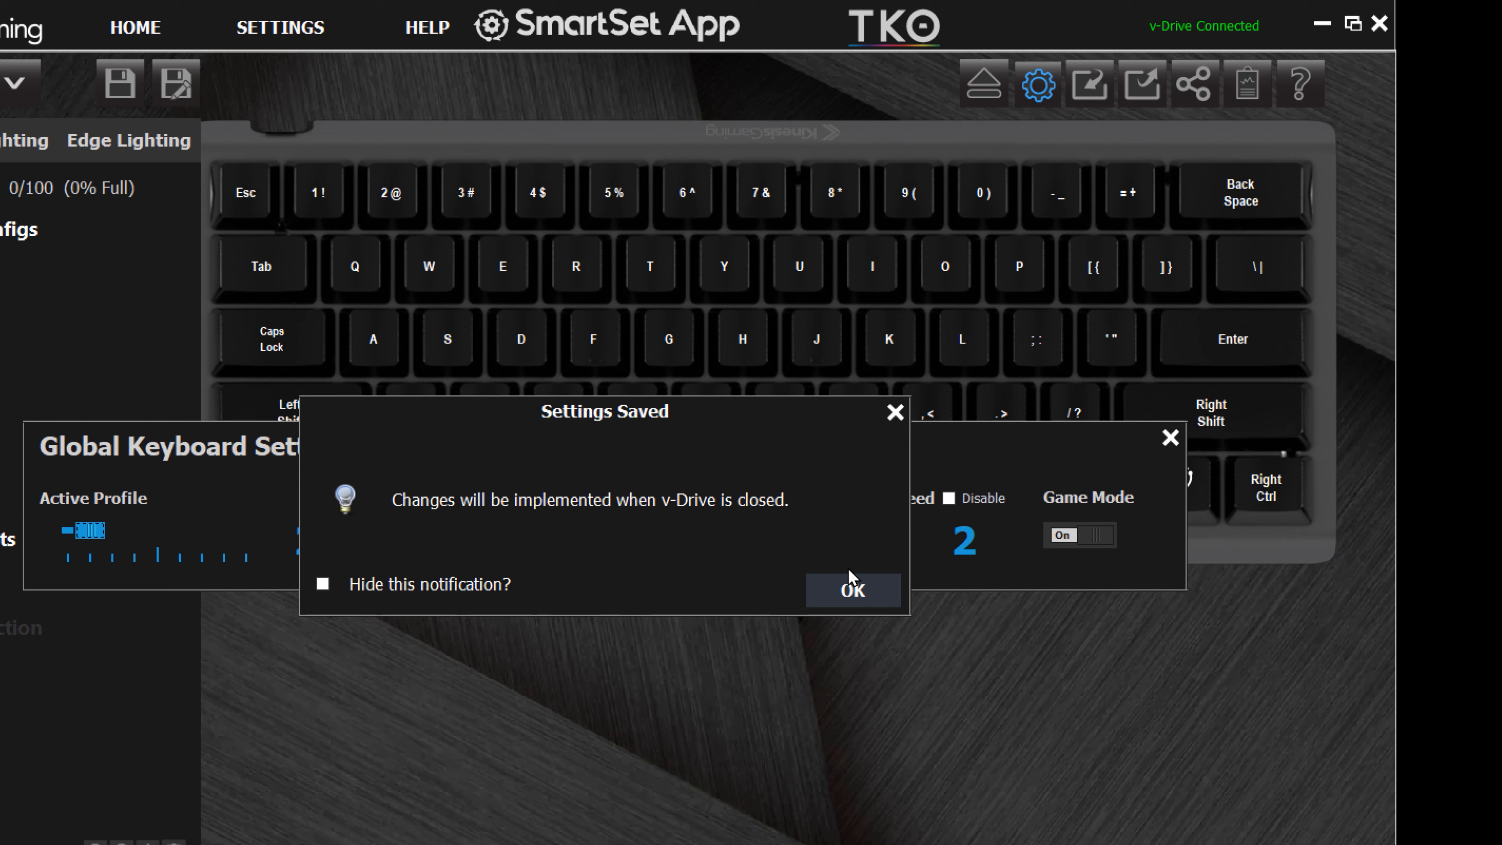
pyautogui.click(850, 589)
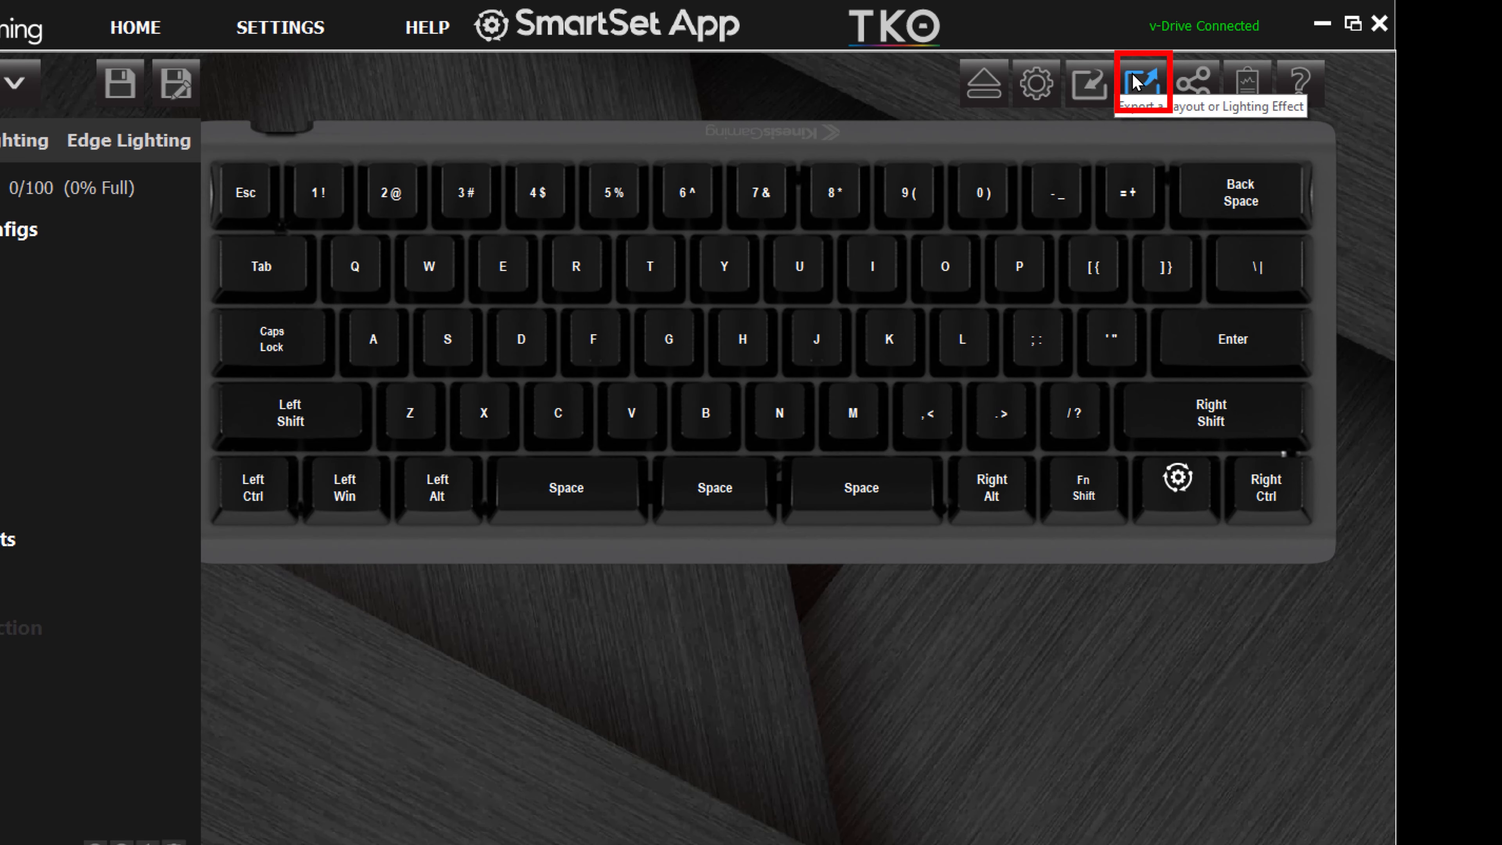
# Export the keyboard files with both Layout and Lighting included.
pyautogui.click(1140, 82)
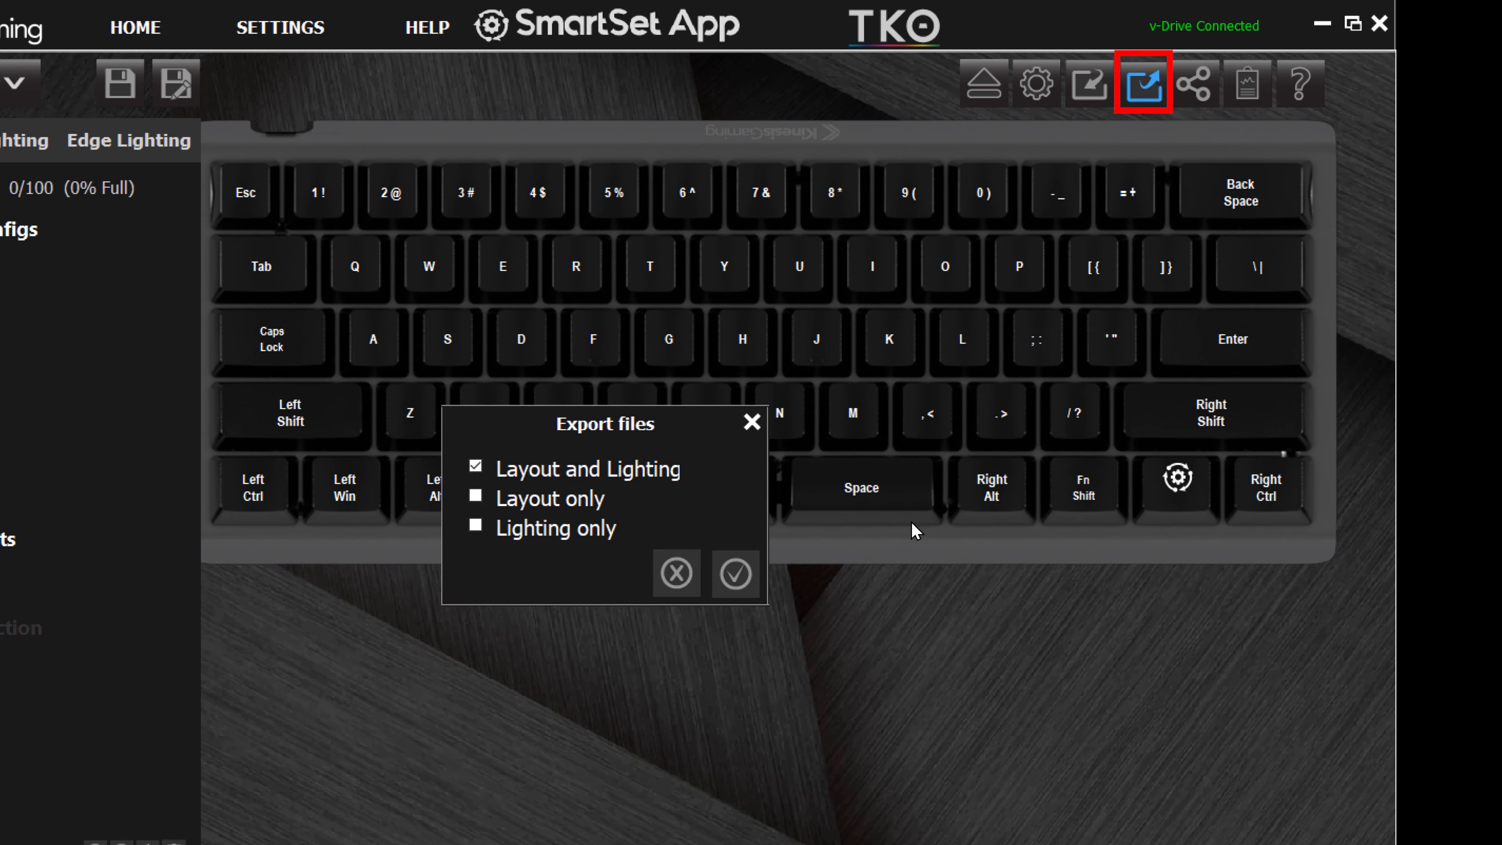
pyautogui.click(735, 572)
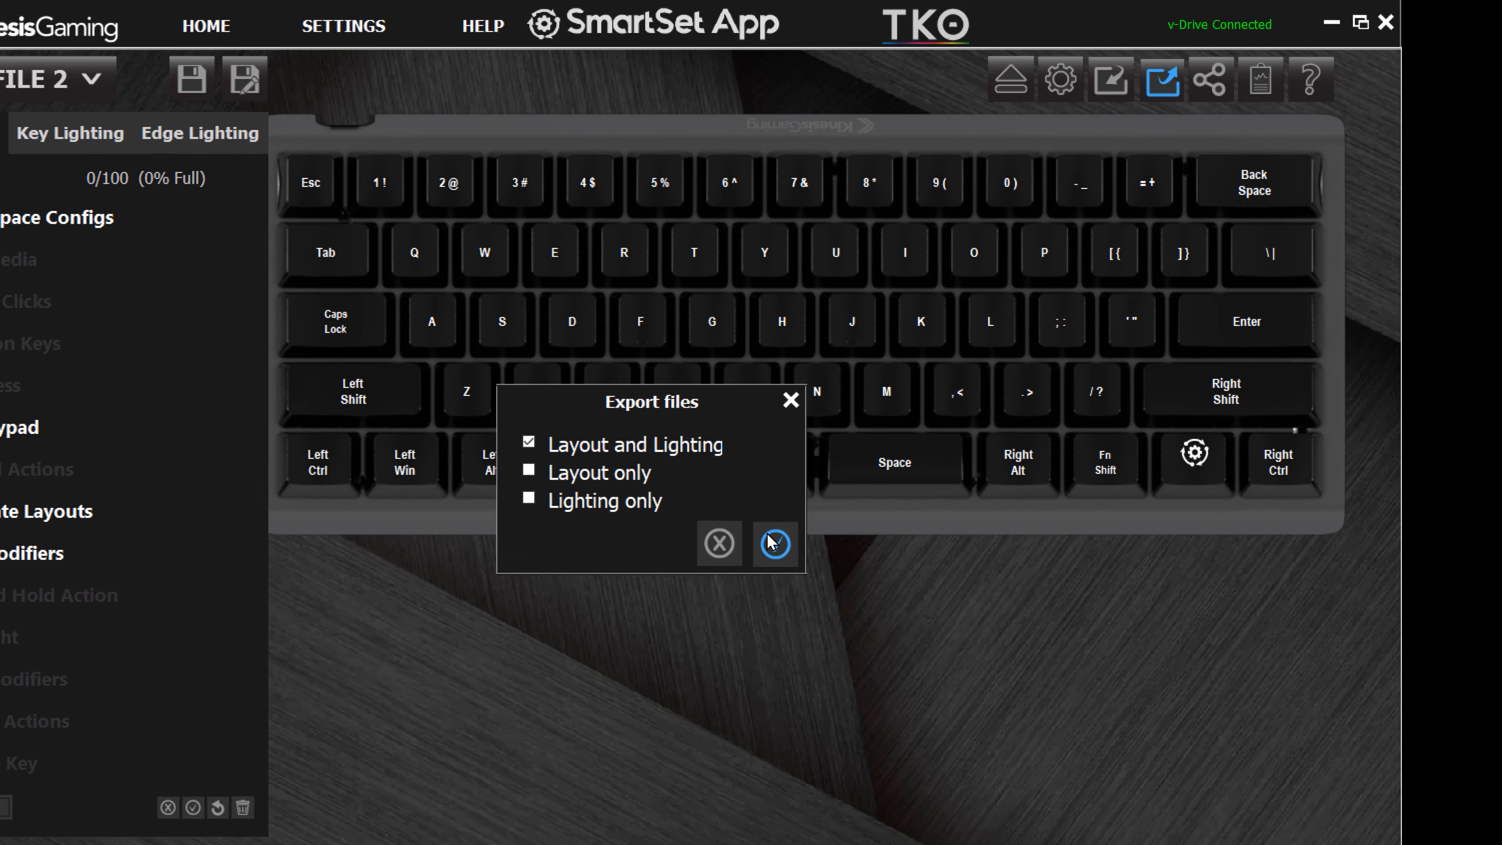
pyautogui.click(1333, 70)
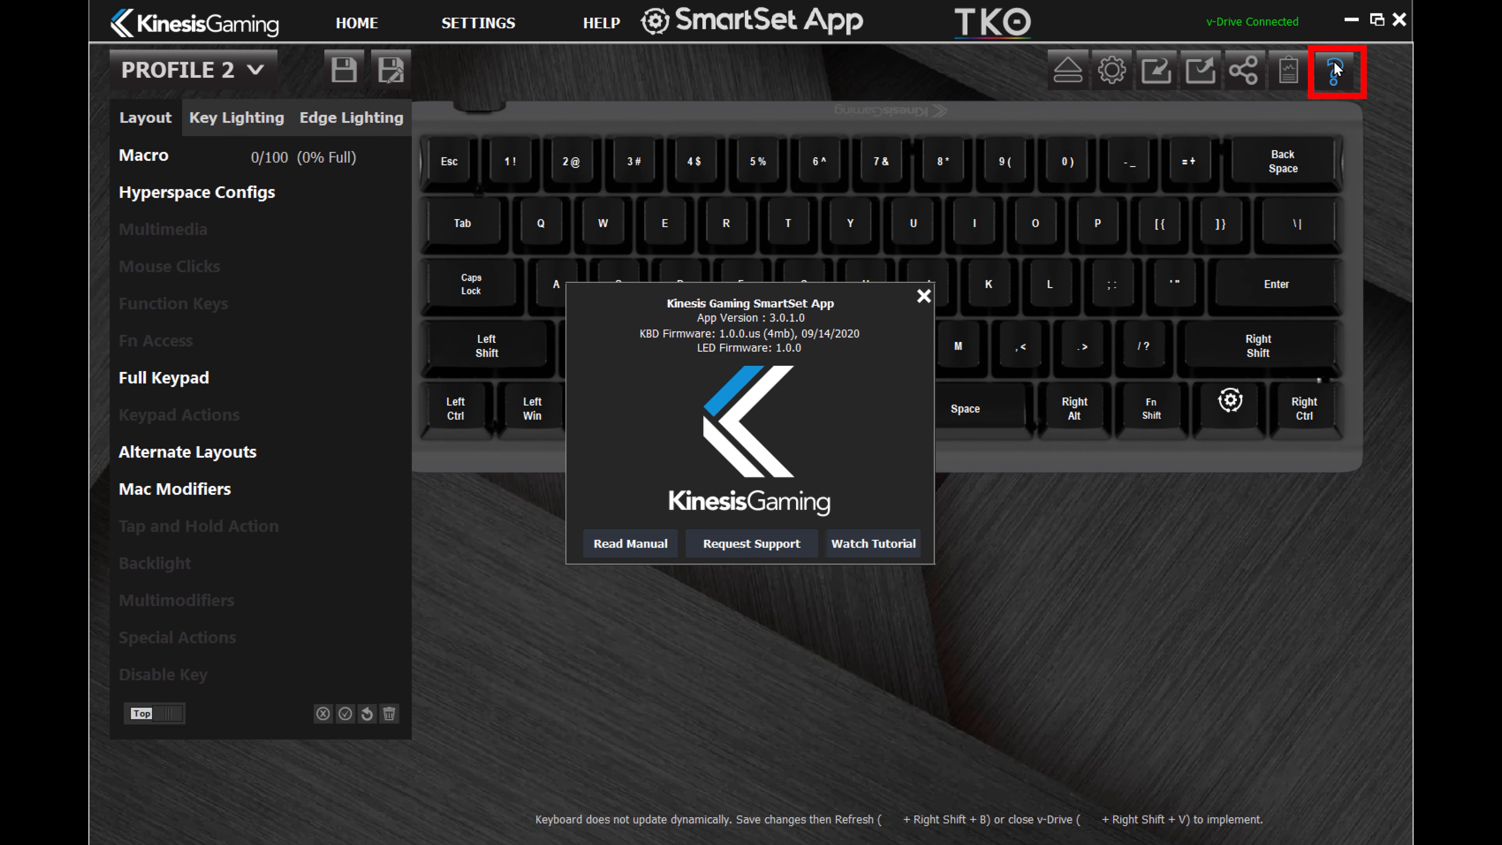
# Dismiss the About dialog and save Profile 2's changes.
pyautogui.click(751, 543)
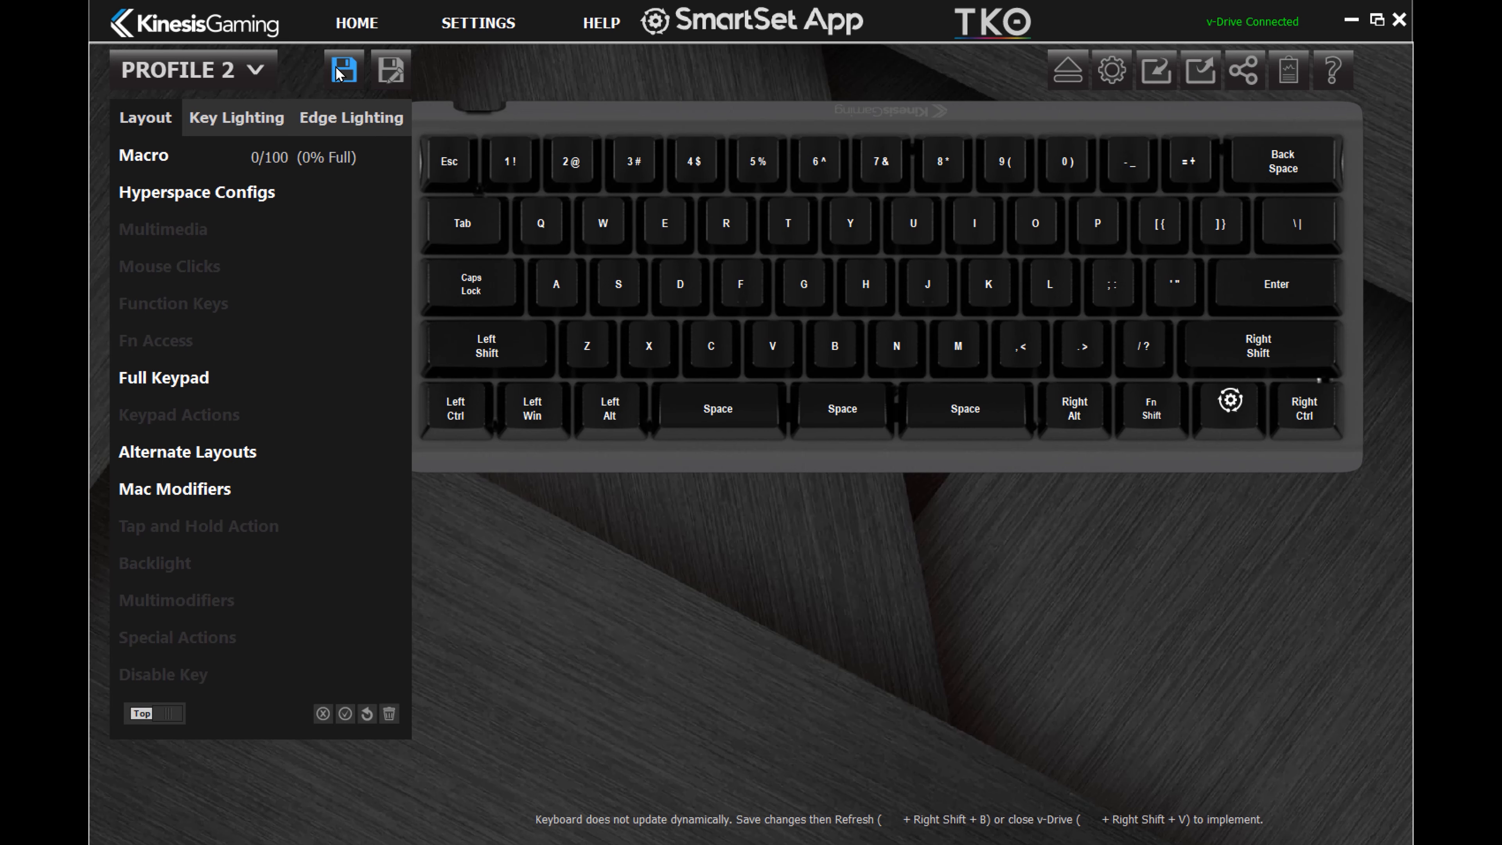
pyautogui.click(343, 68)
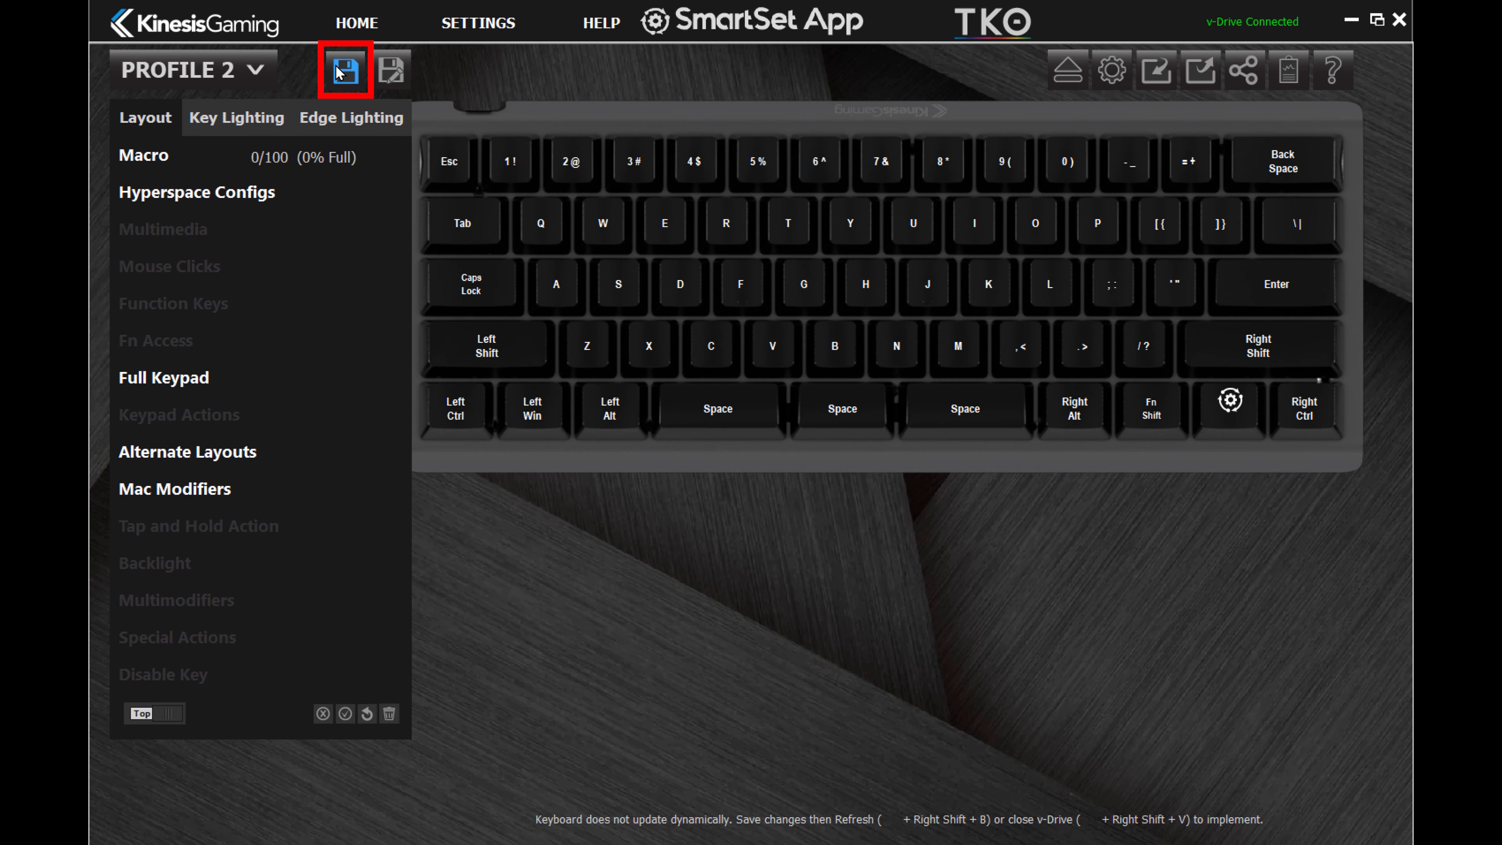
pyautogui.click(345, 70)
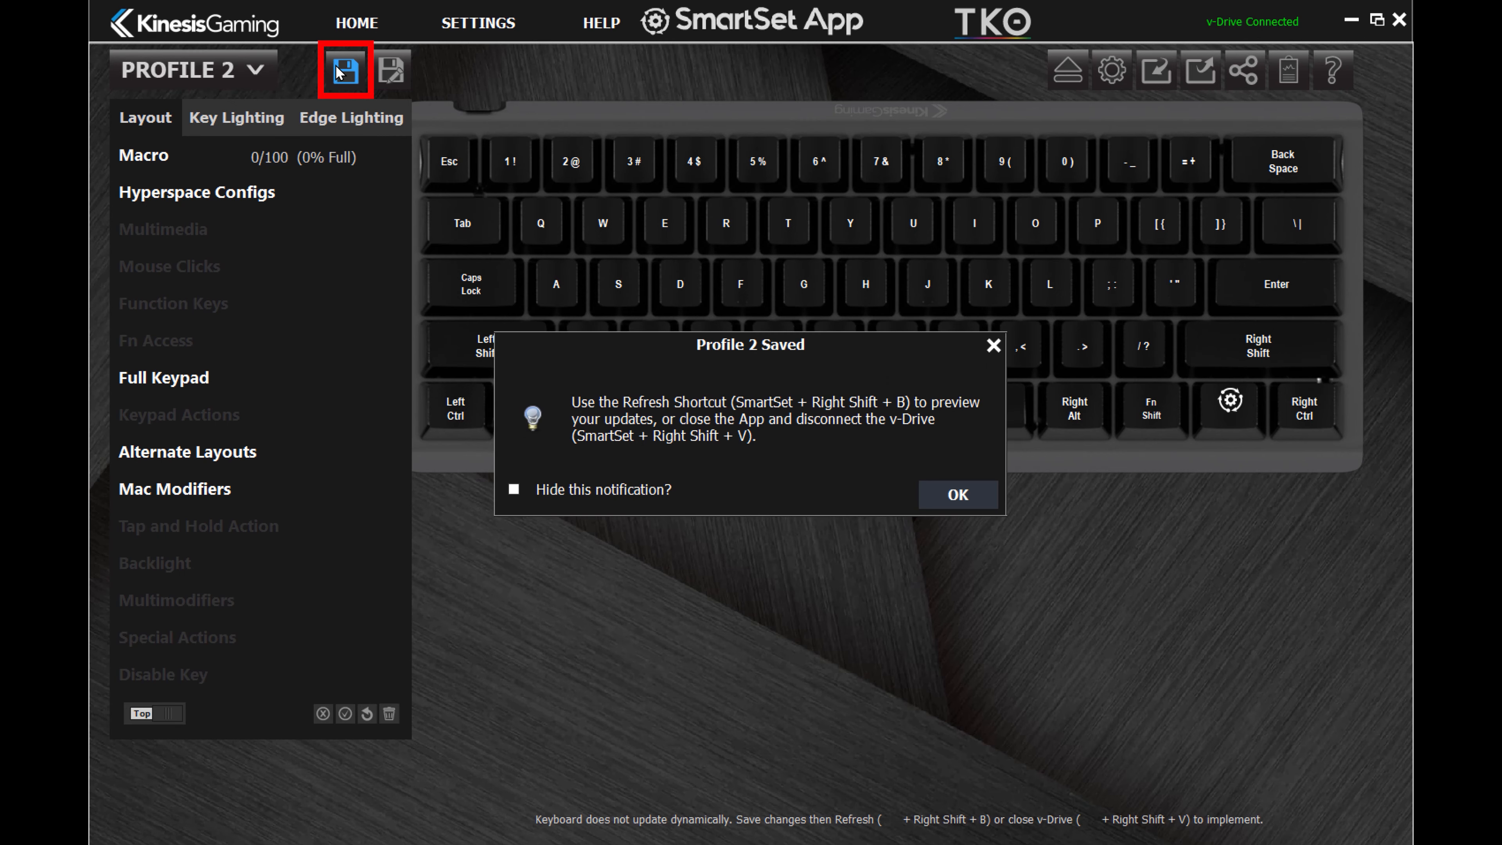